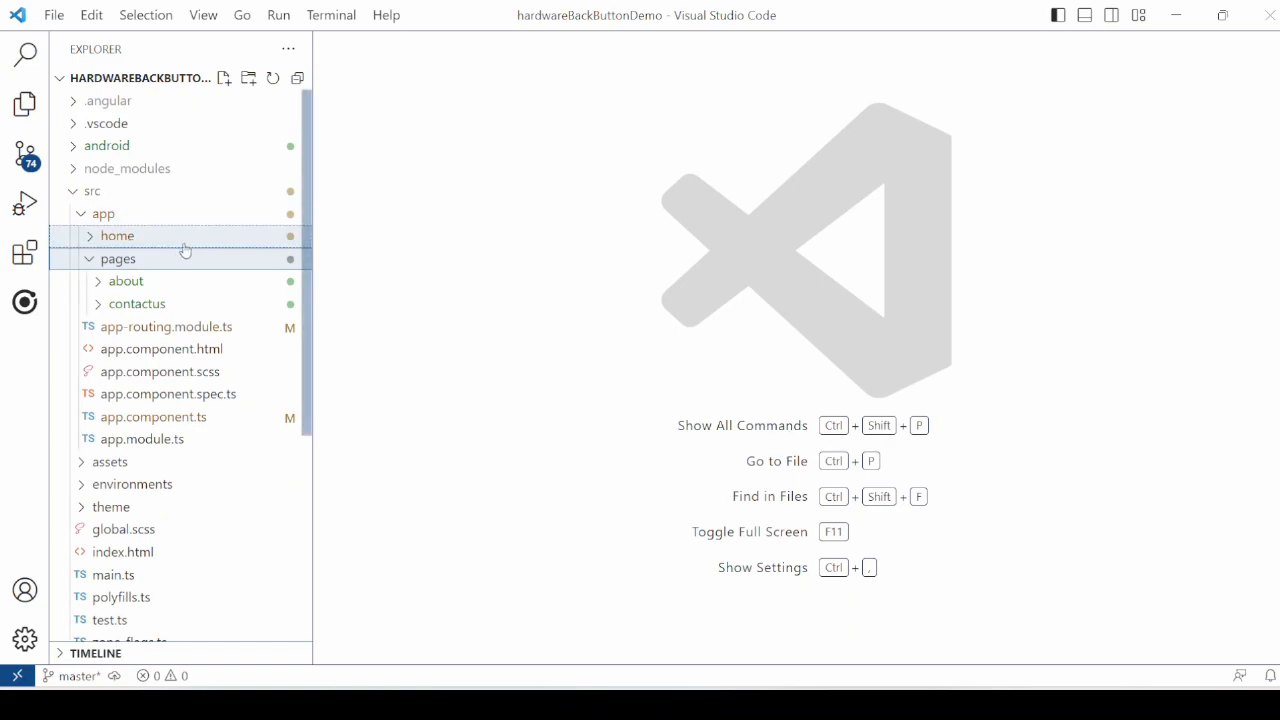
mouse_move(115, 243)
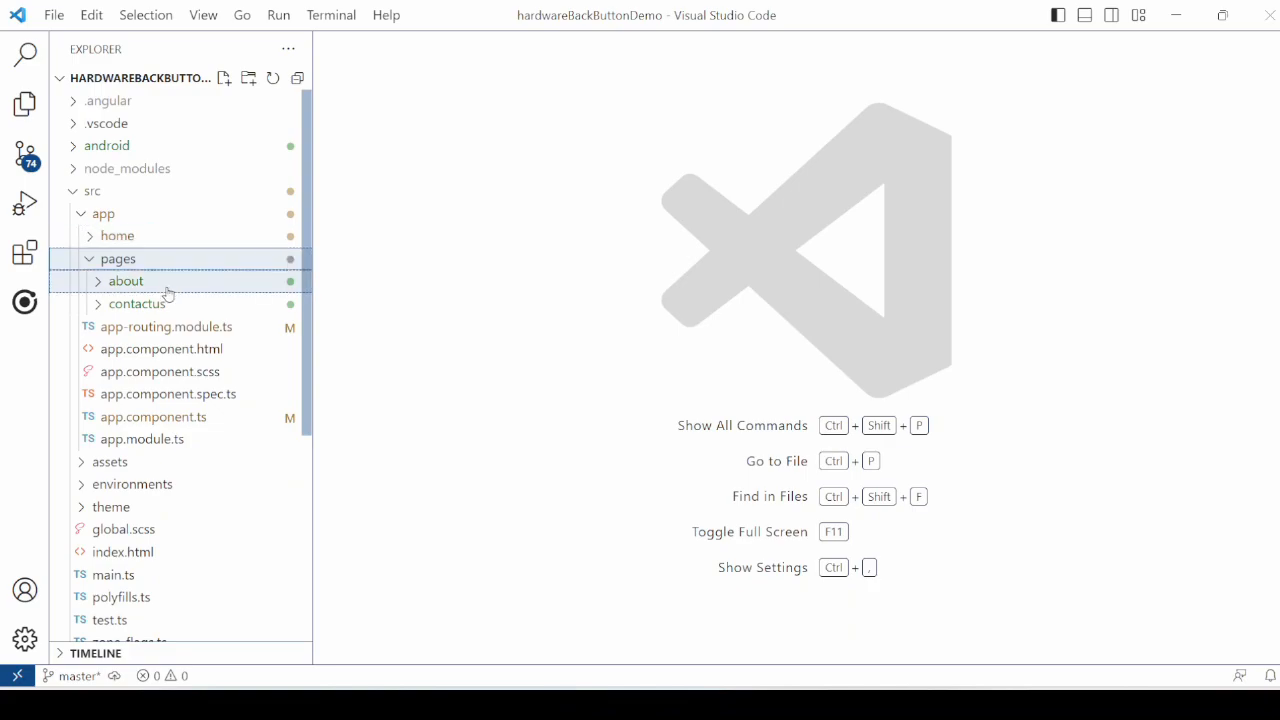
mouse_move(145, 298)
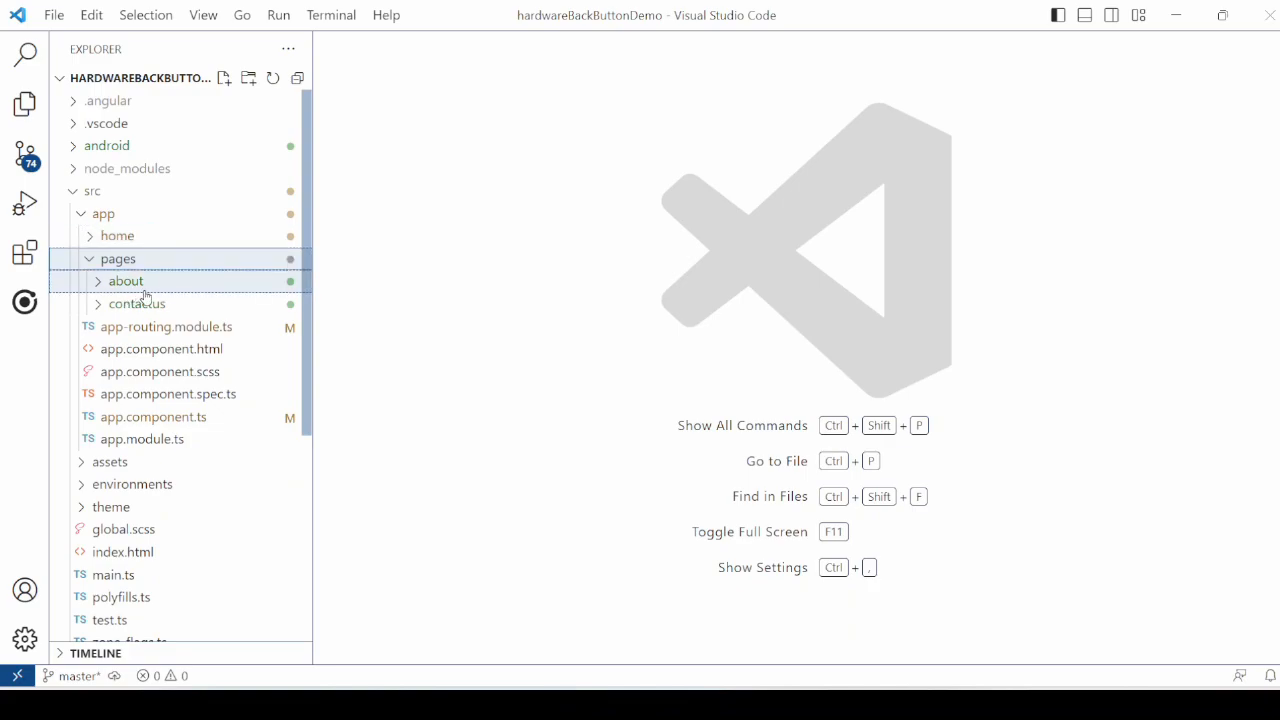
mouse_move(137, 304)
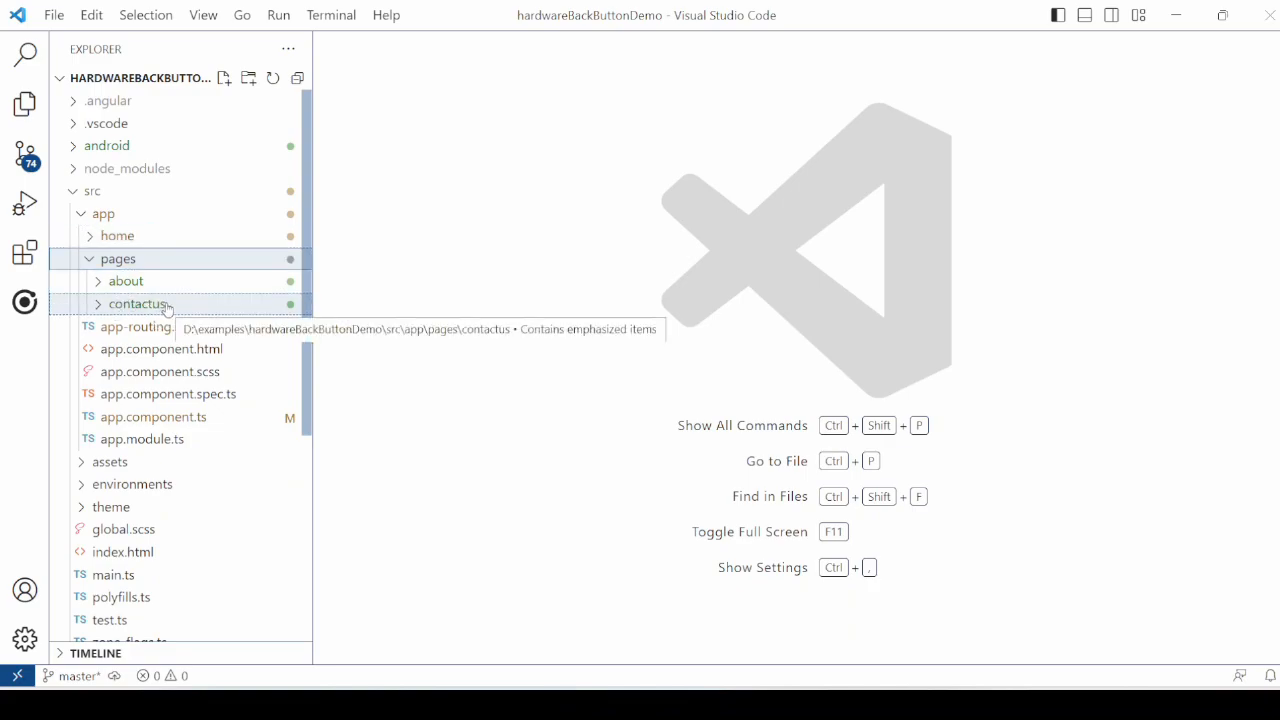
- Add 'About us' and 'home page' ion-buttons calling aboutPage() and homePage() to contactus.page.html
left_click(138, 303)
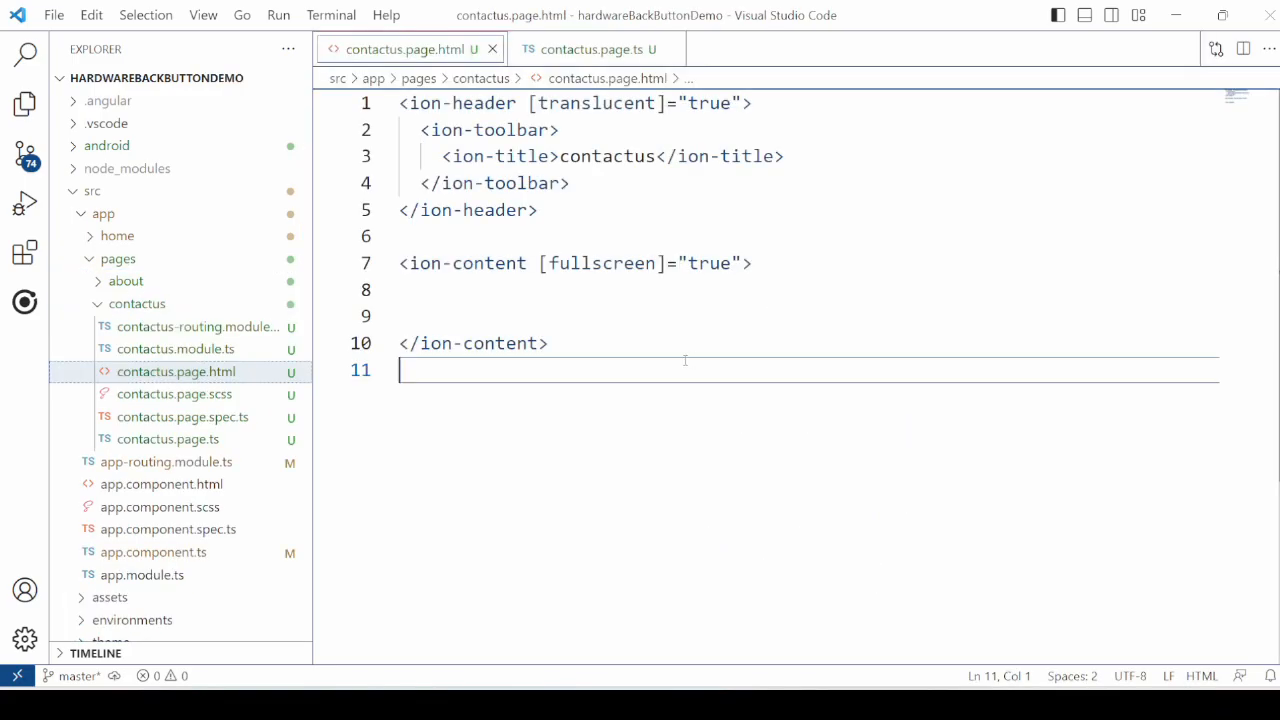
mouse_move(618, 307)
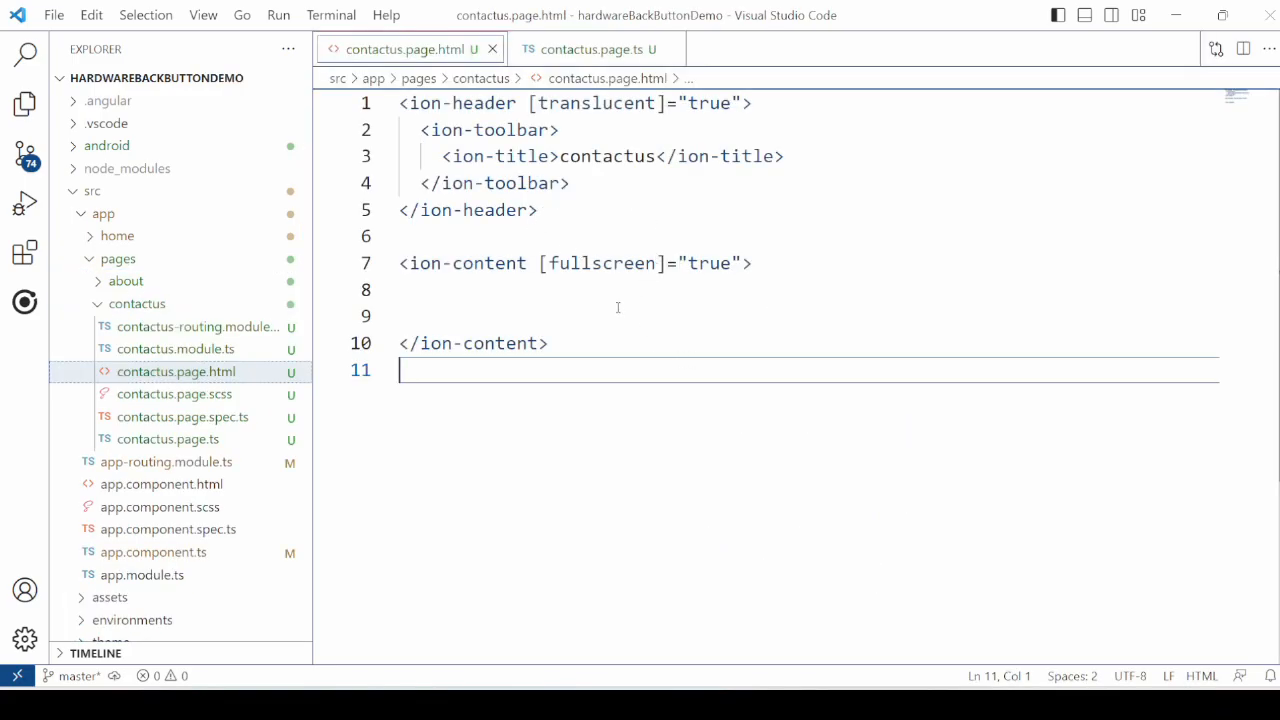
type("<ion-button (click)=\"aboutPage()\">About us</ion-button>")
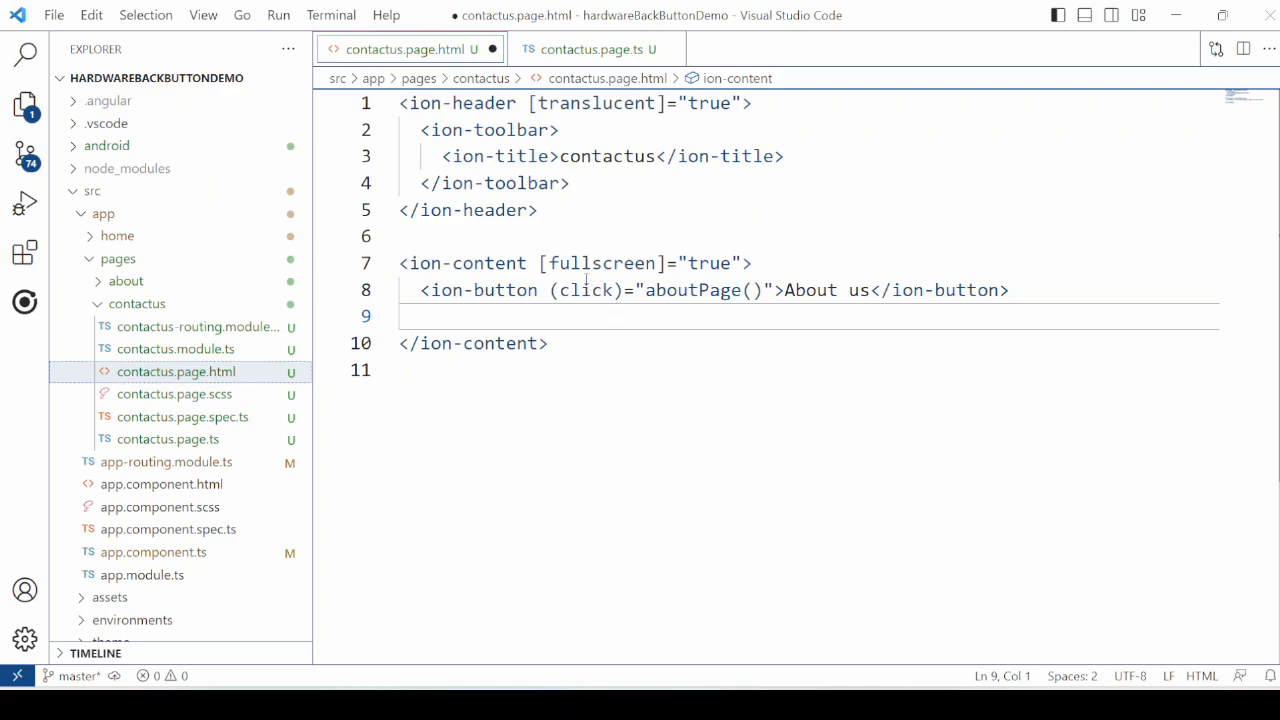
double_click(693, 290)
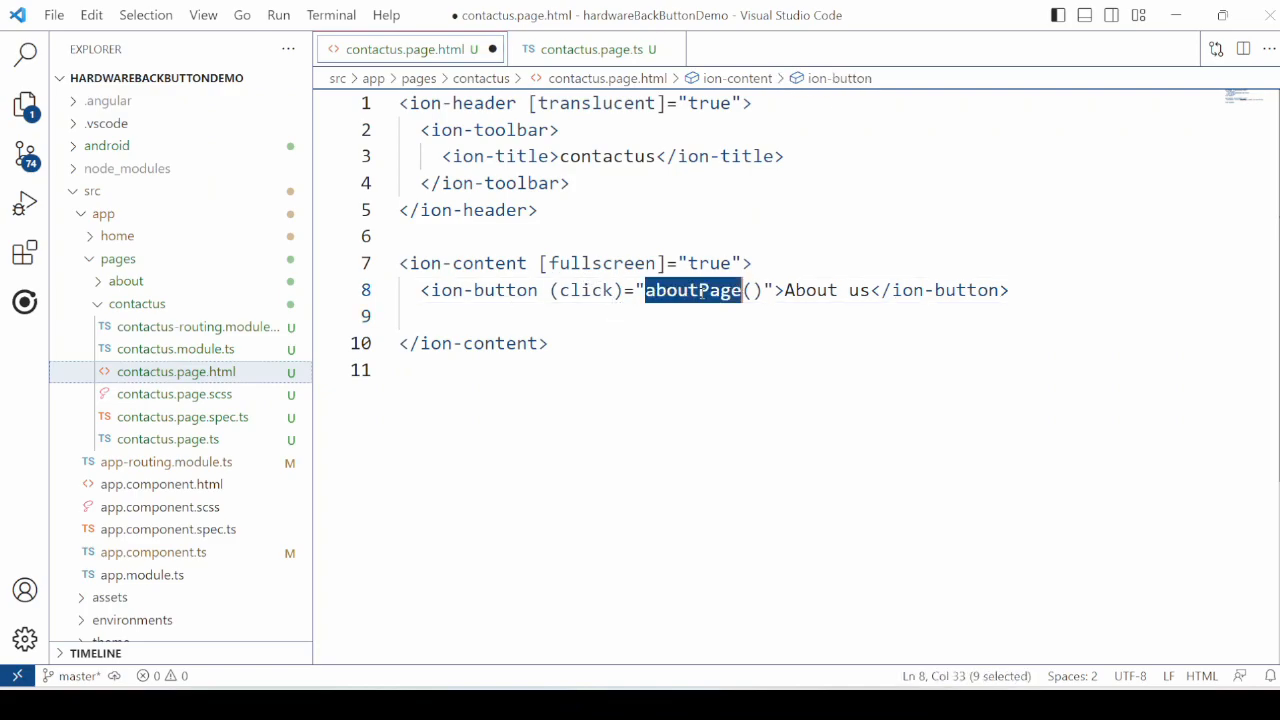
type("<ion-button (click)=\"homePage()\">home page</ion-button>")
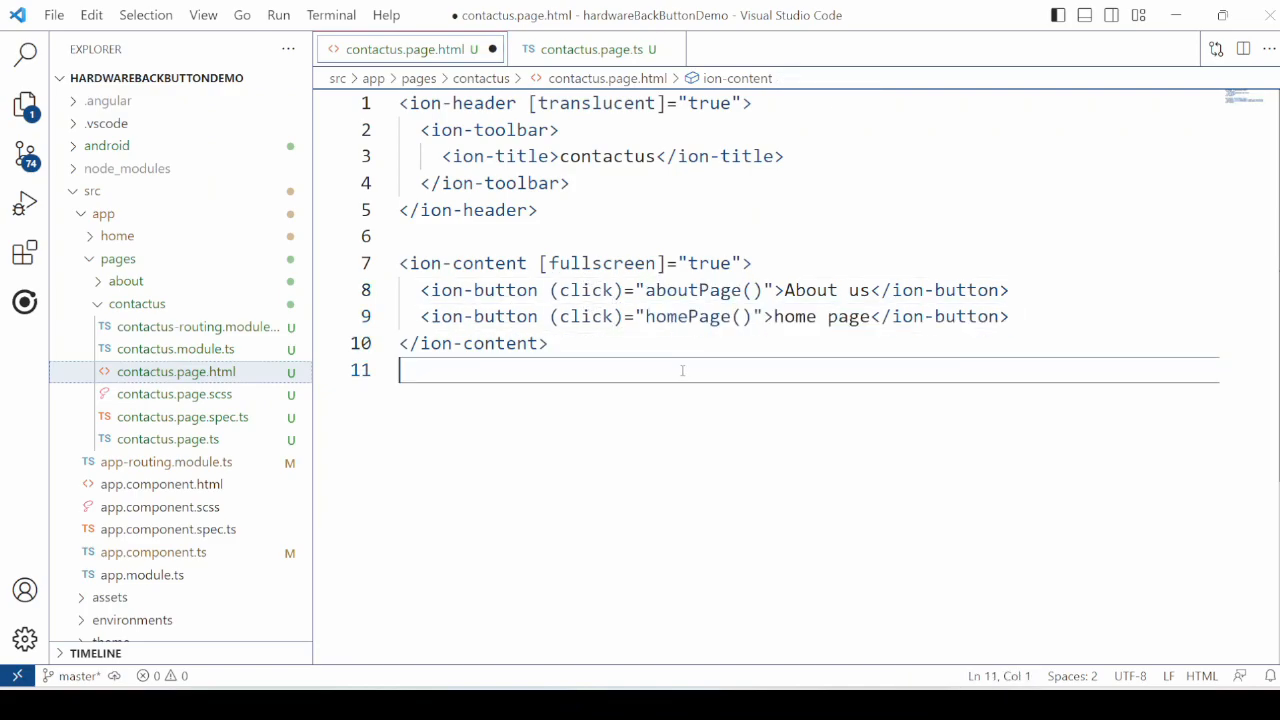
double_click(688, 316)
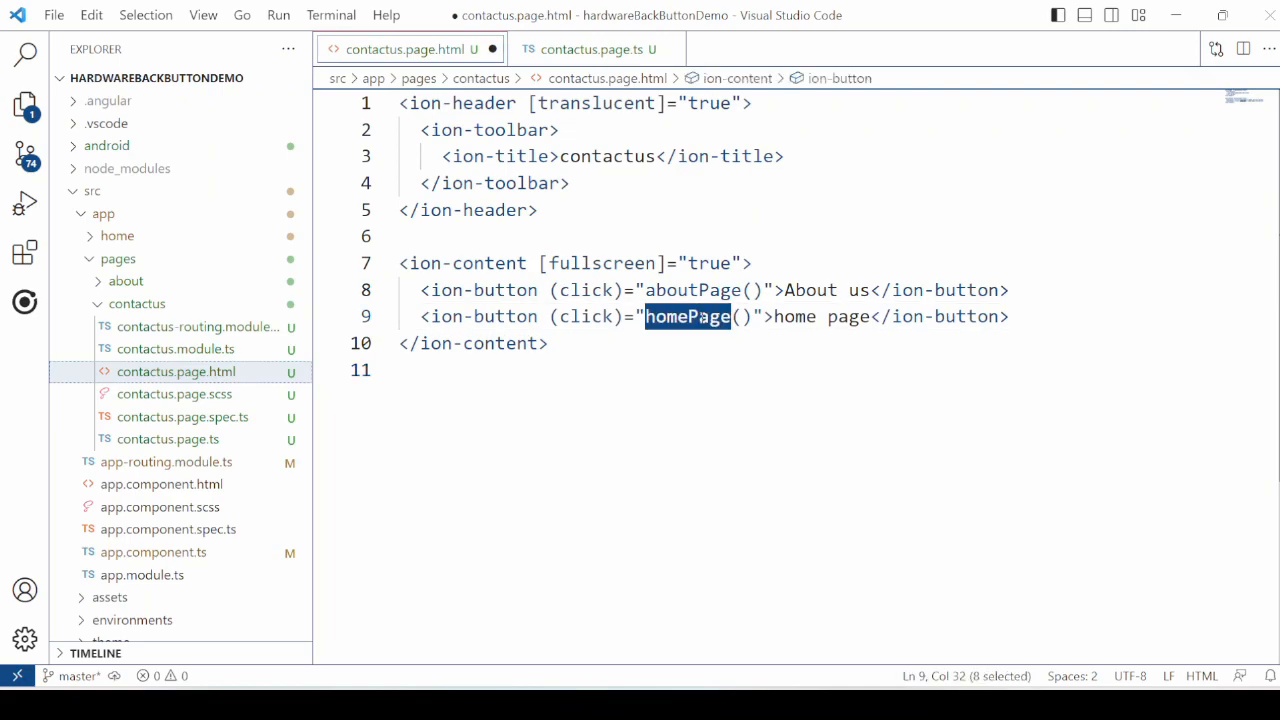
left_click(588, 48)
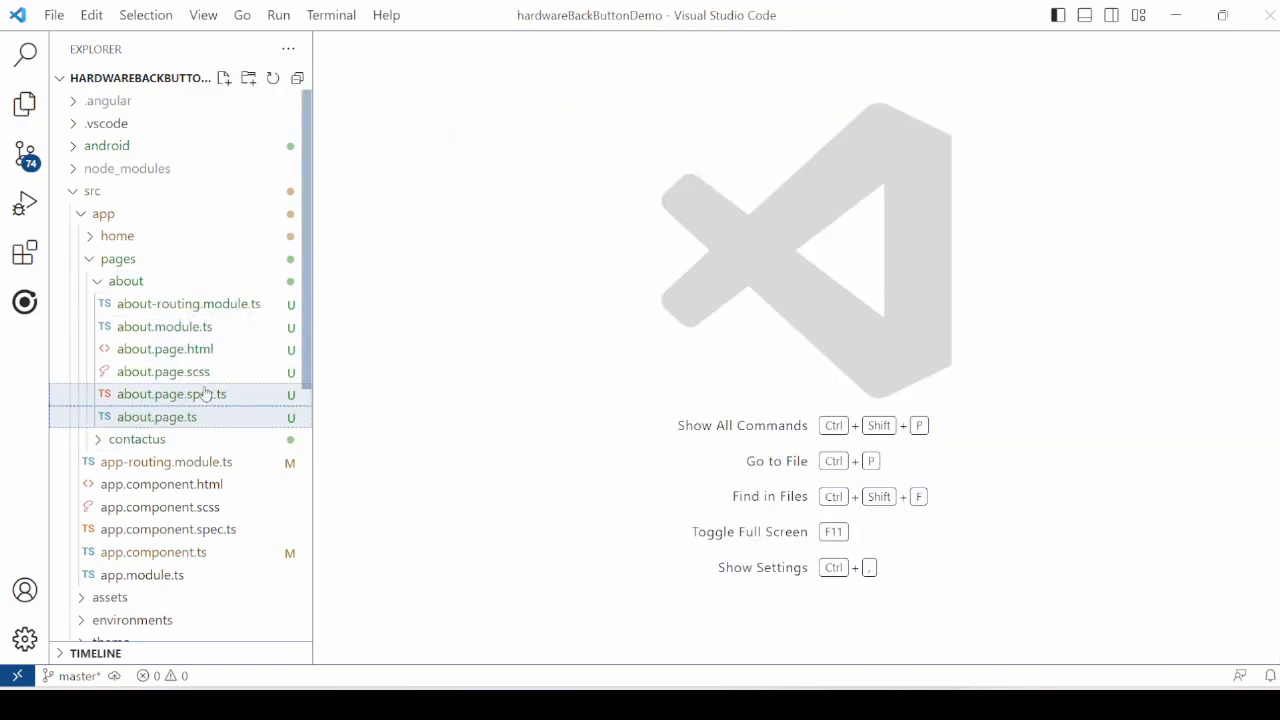
- Add 'home page' and 'Contact US' ion-buttons calling homePage() and contactusPage() to about.page.html
double_click(165, 348)
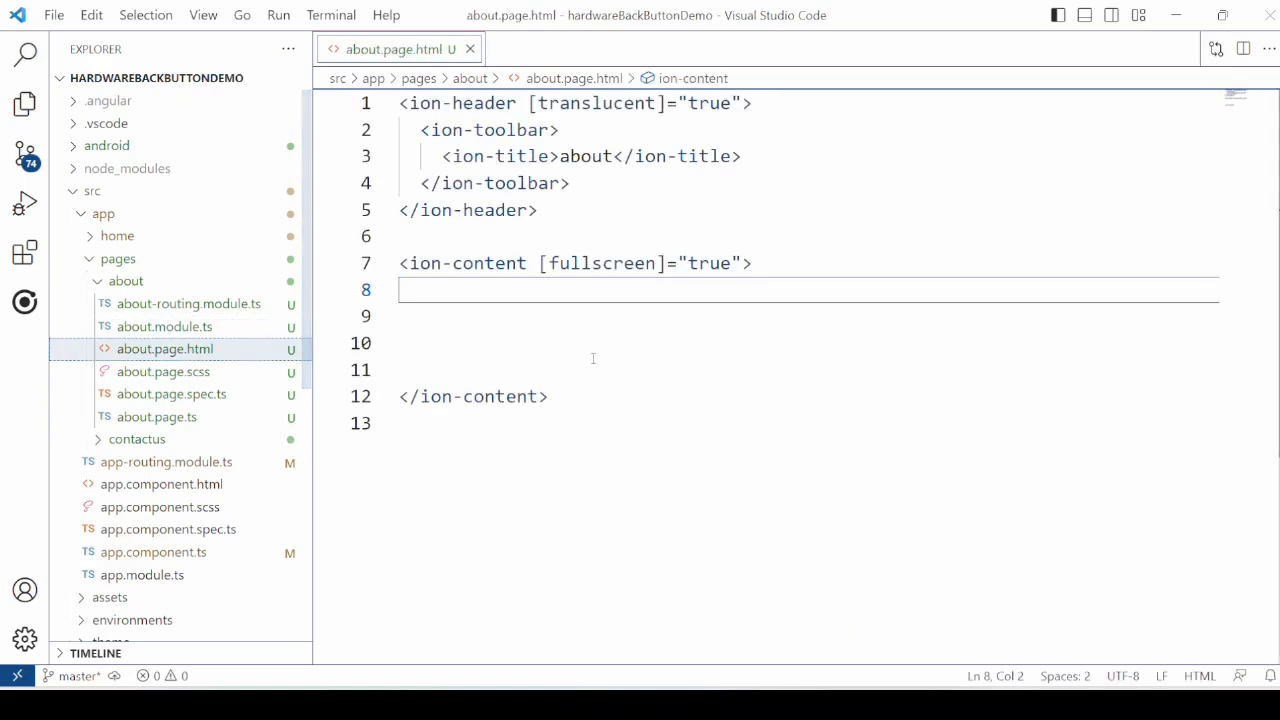
type("<ion-button (click)=\"homePage()\">home page</ion-button>")
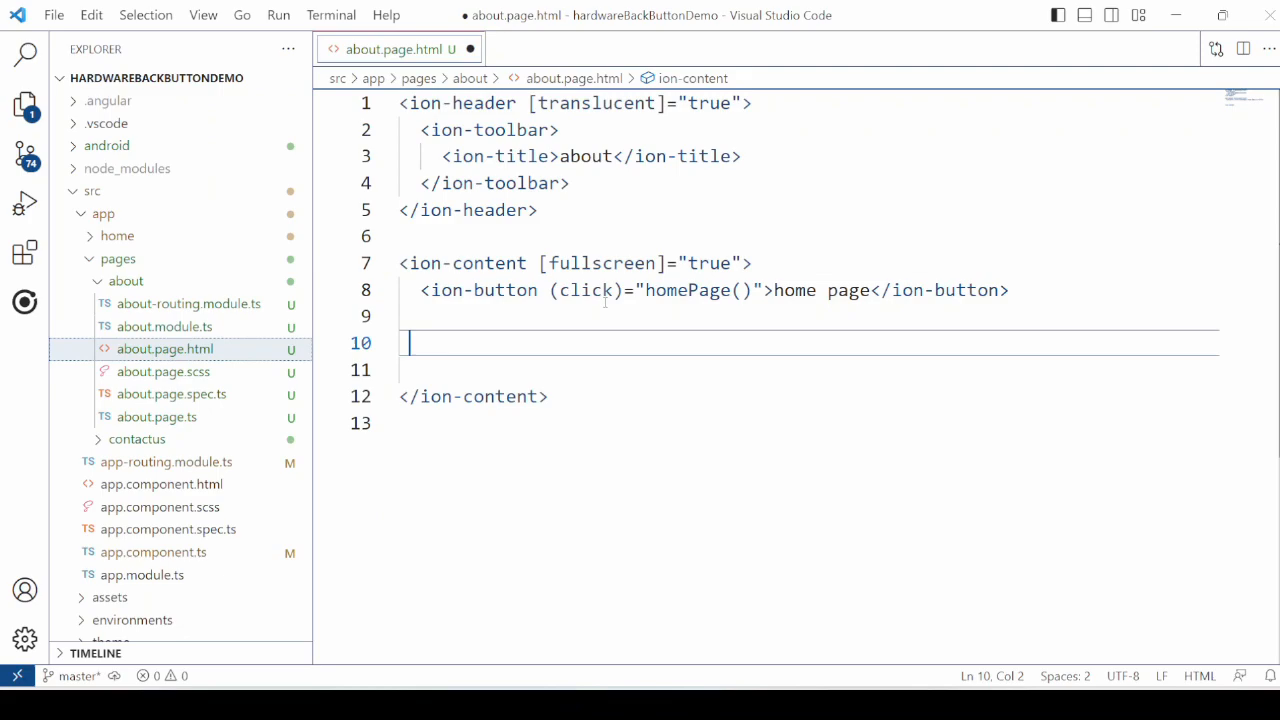
double_click(688, 290)
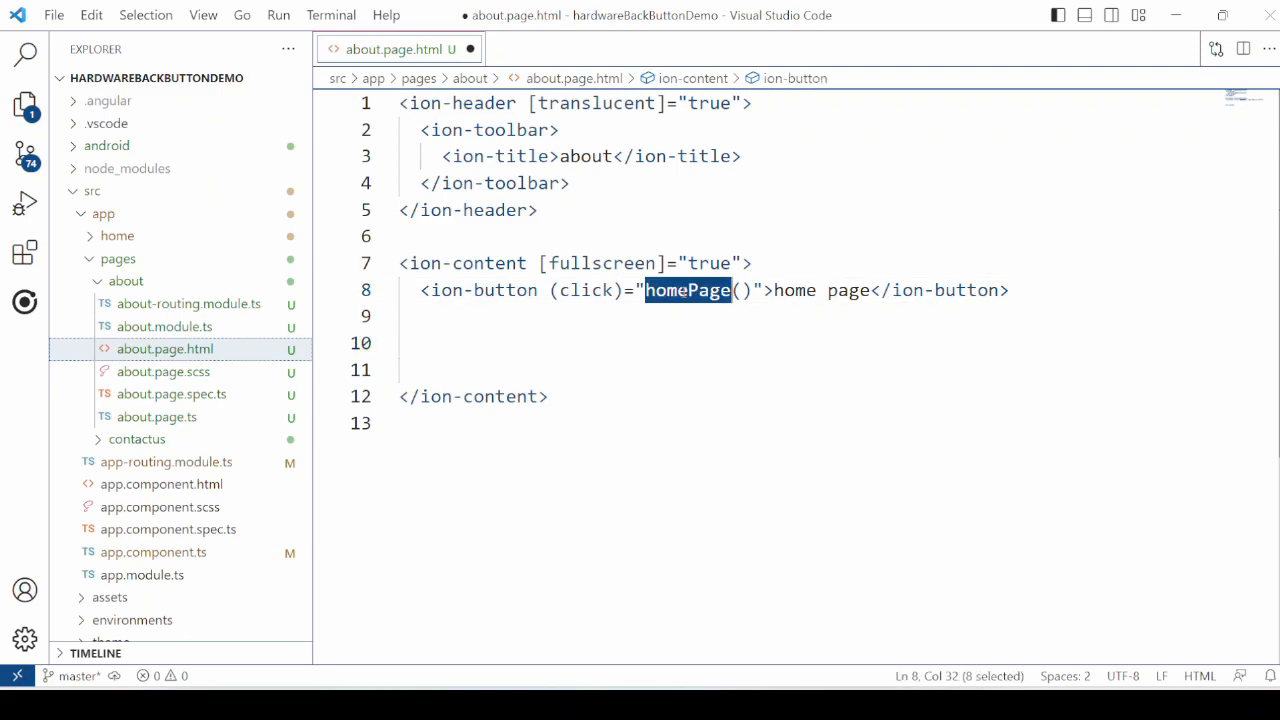
type("<ion-button (click)=\"contactusPage()\">Contact US</ion-button>")
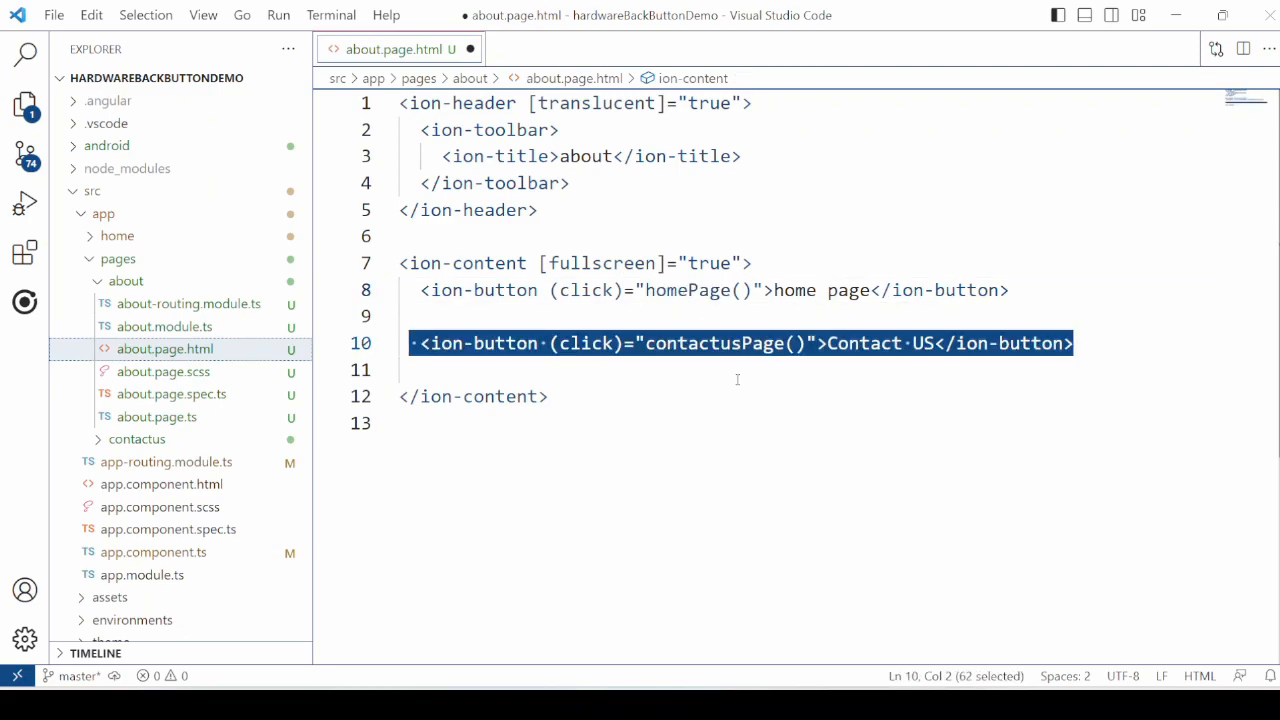
- Write homePage and contactusPage router navigation methods in about.page.ts and close the about files
left_click(550, 396)
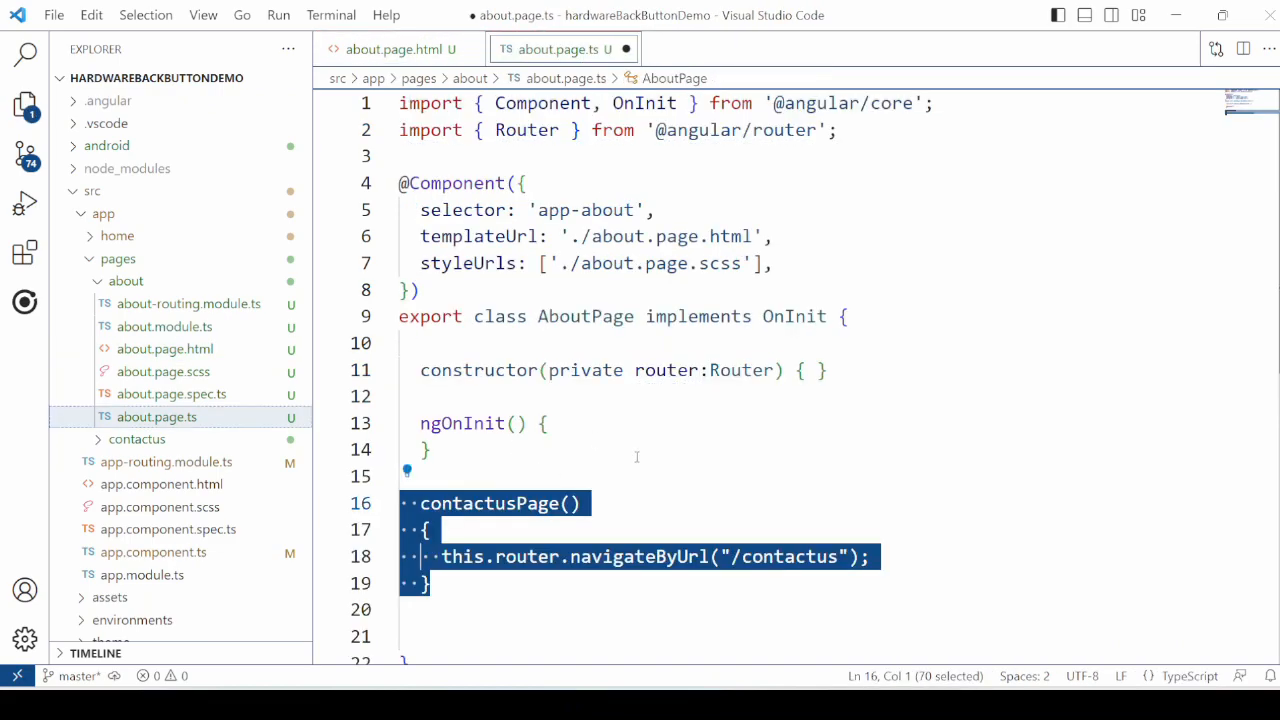
double_click(638, 556)
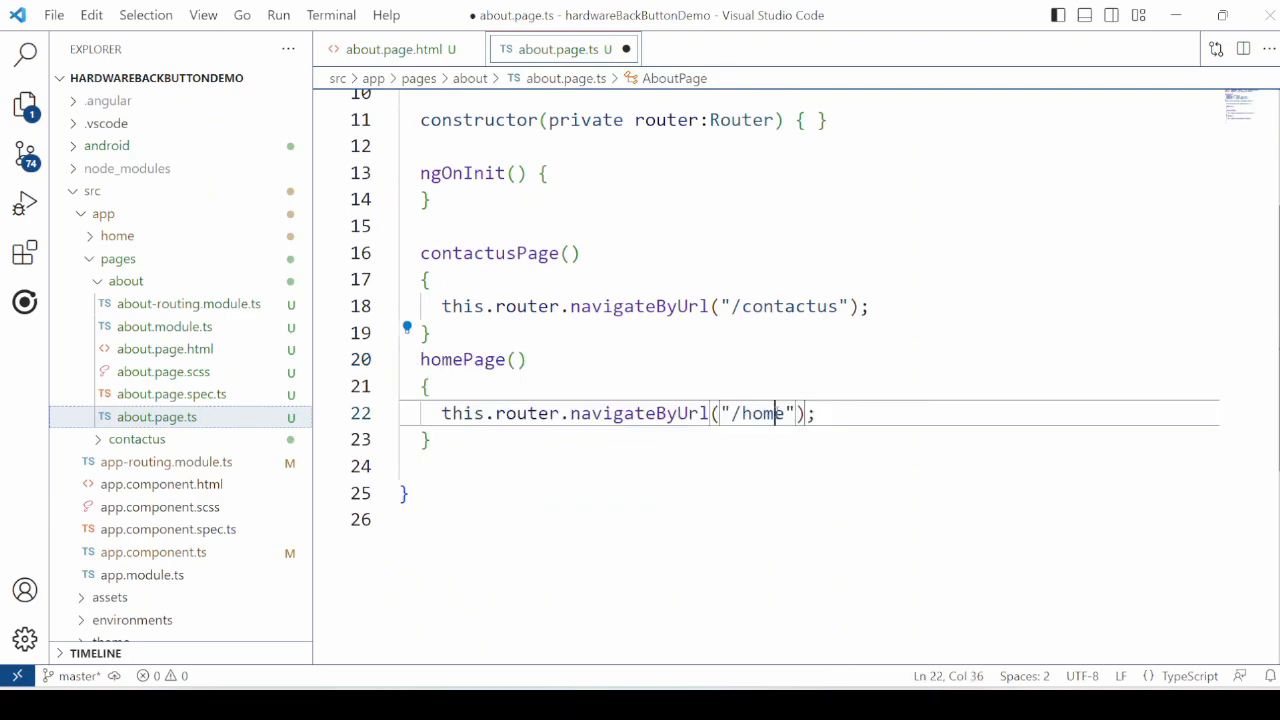
double_click(762, 413)
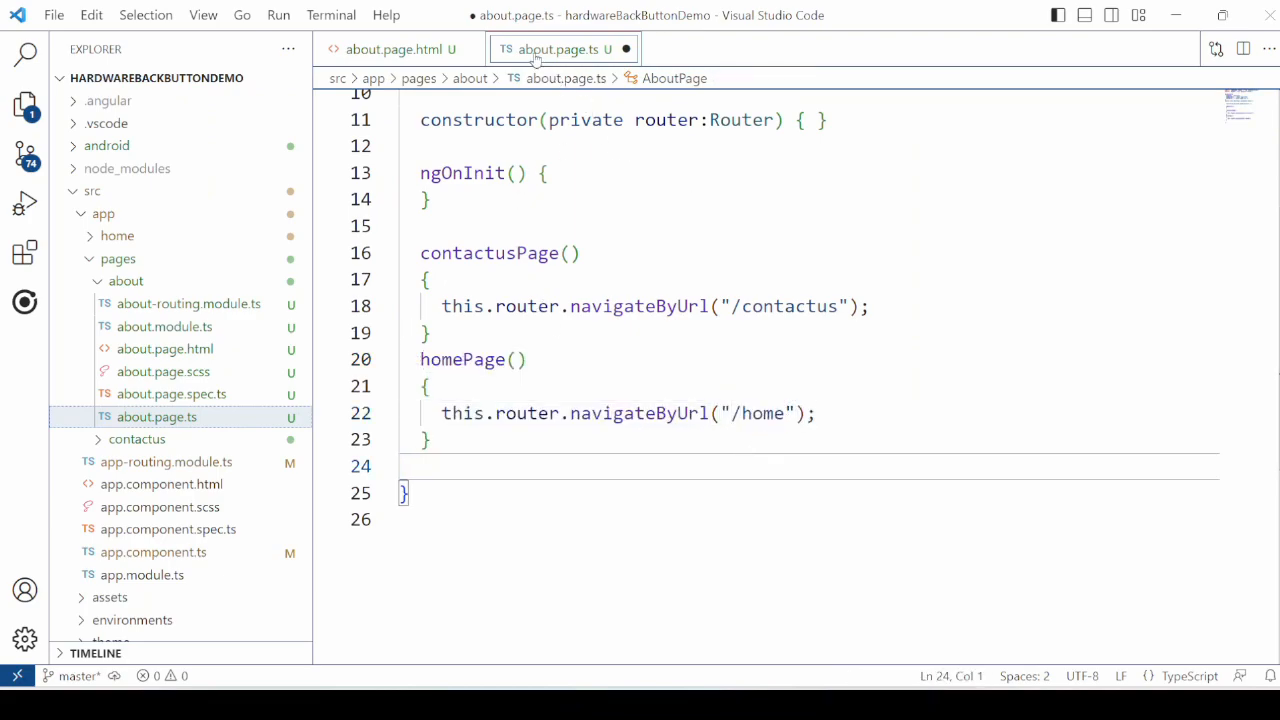
left_click(157, 303)
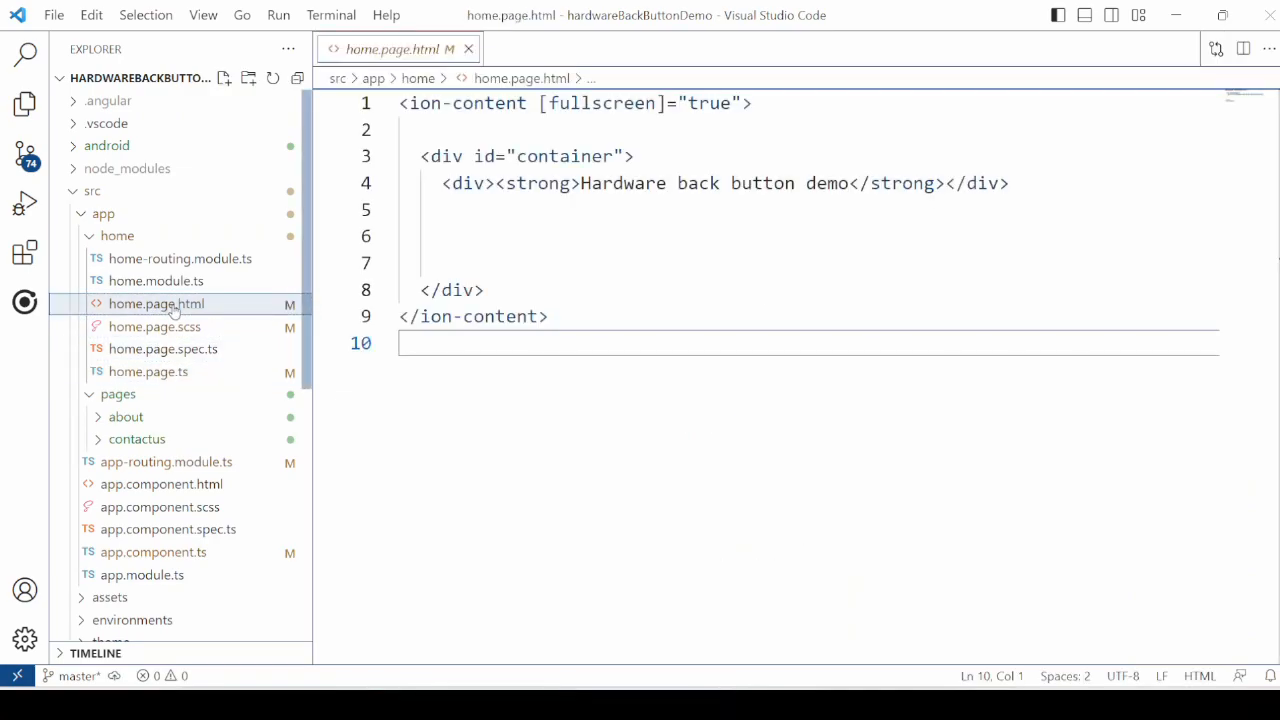
- Insert 'About page' and 'Contact US' ion-buttons calling aboutPage() and contactusPage() in the container div
type("<ion-button (click)=\"aboutPage()\">About page</ion-button>")
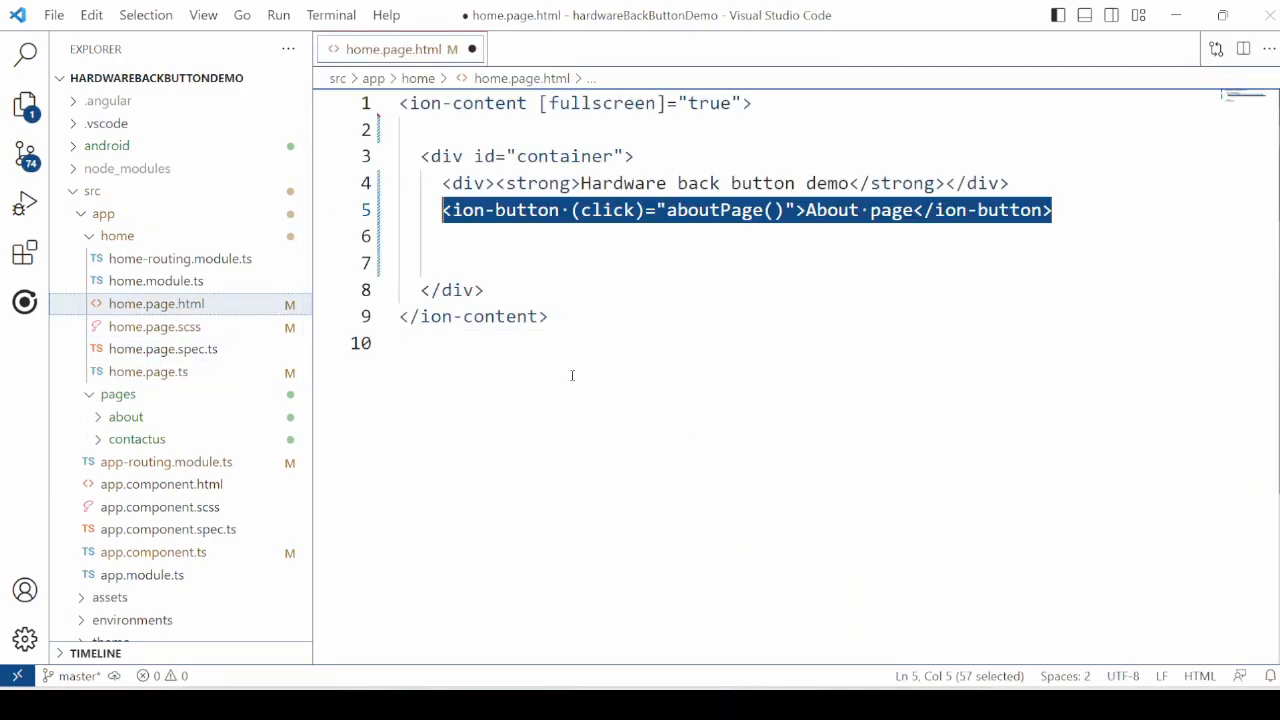
left_click(741, 289)
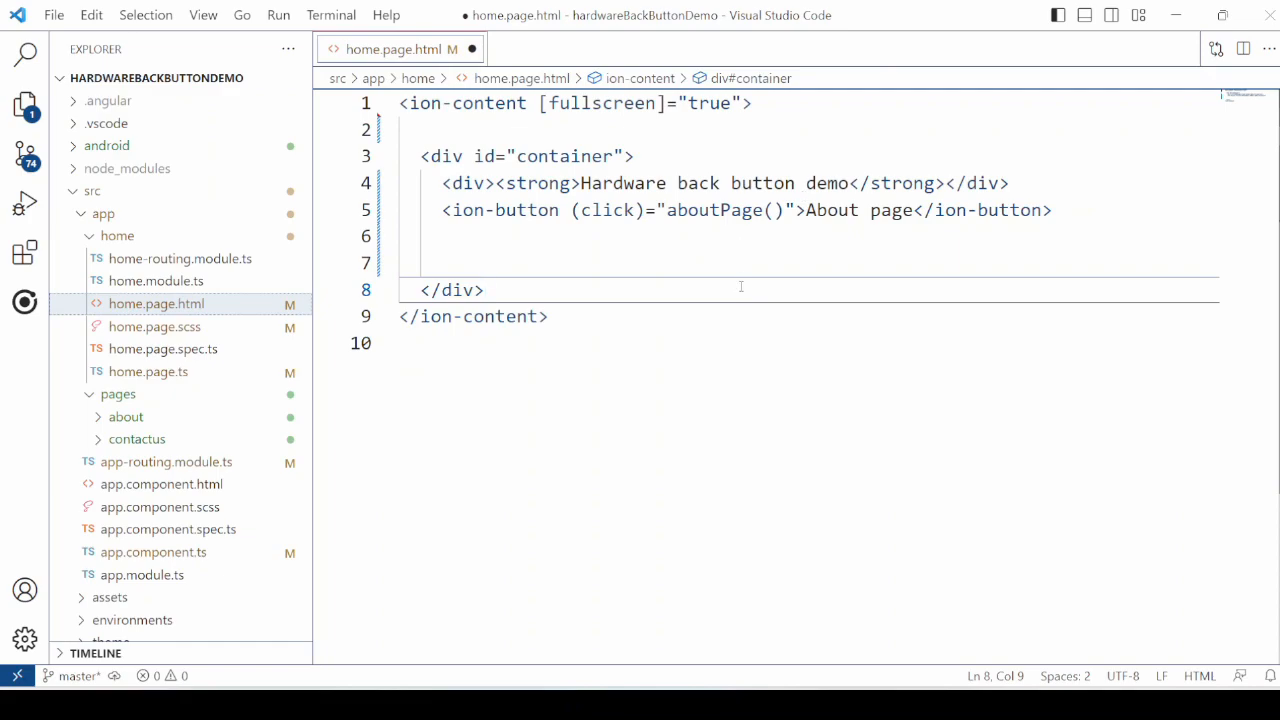
double_click(832, 210)
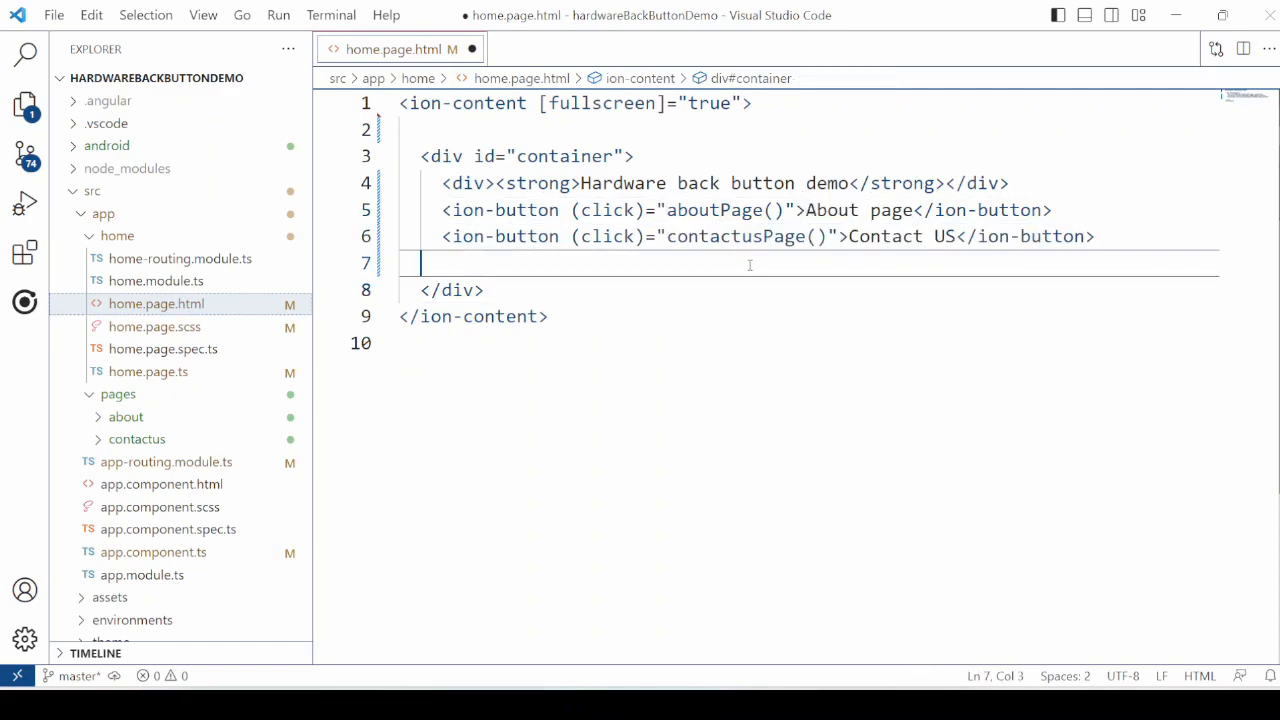
double_click(885, 236)
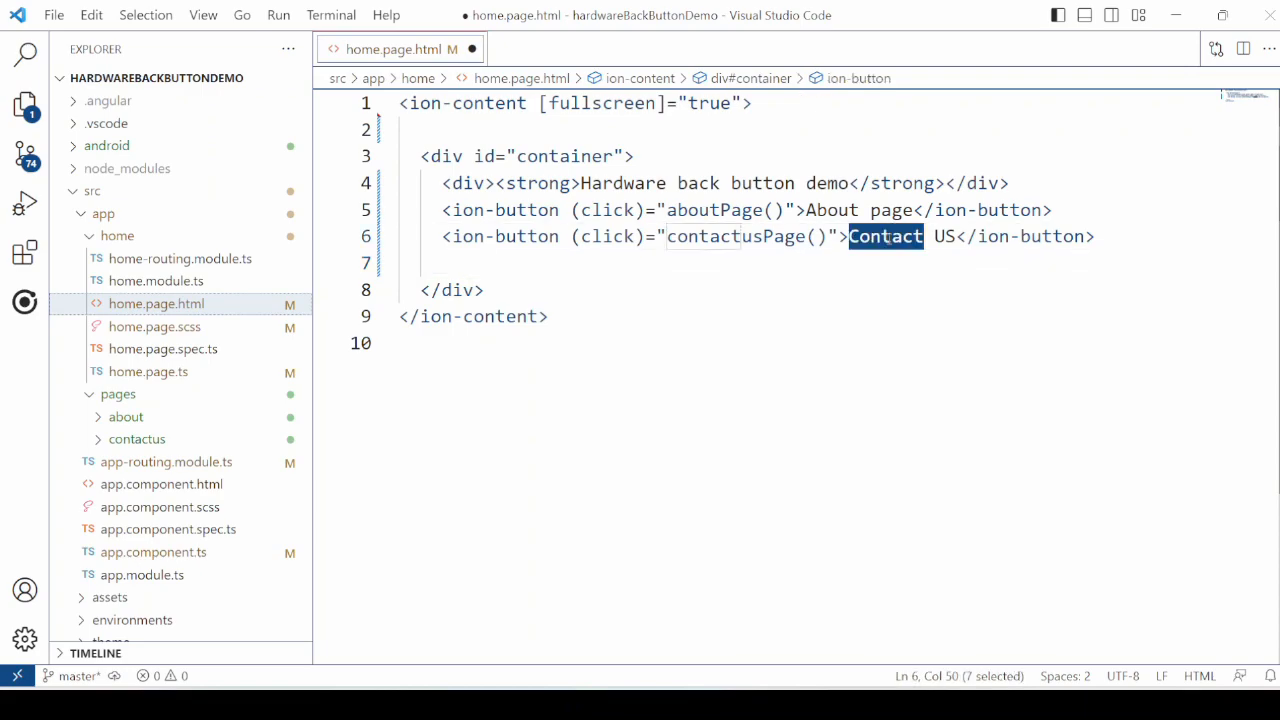
- Import App and Router in home.page.ts and add exitApp, aboutPage and contactusPage methods
left_click(148, 371)
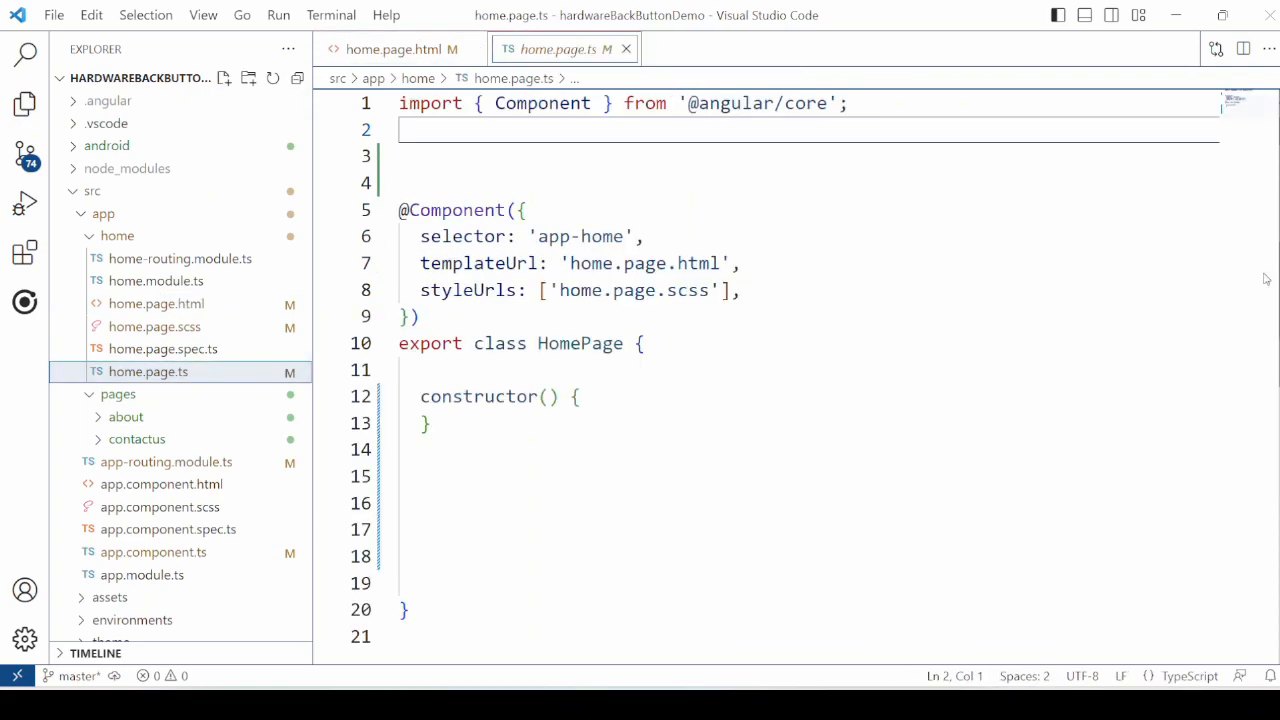
type("import { App } from '@capacitor/app';")
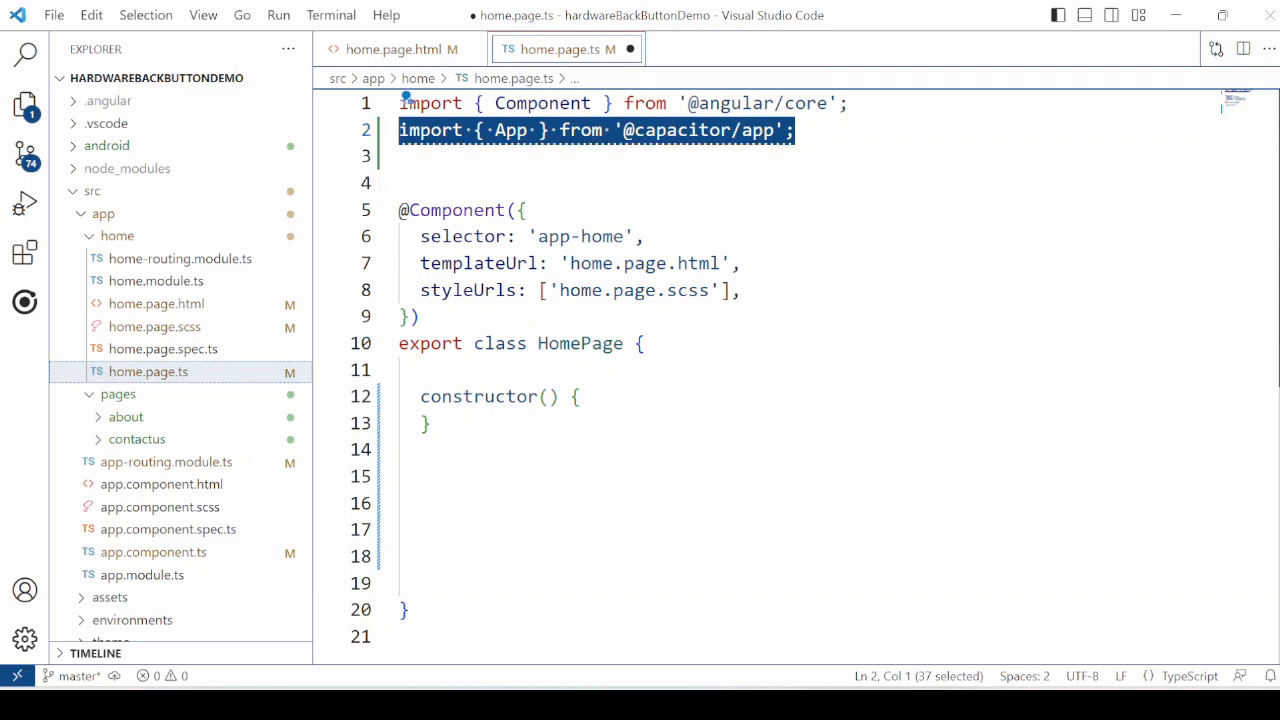
type("import { Router } from '@angular/router';")
type("App.exitApp();")
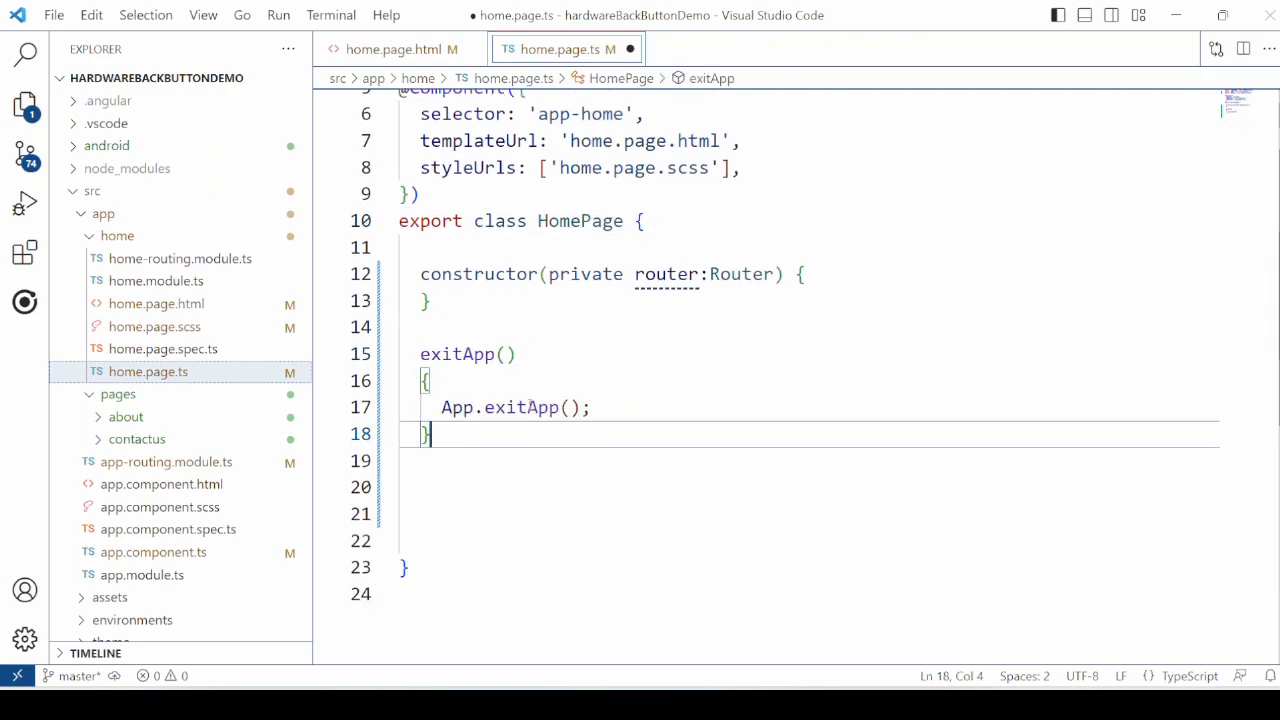
double_click(521, 407)
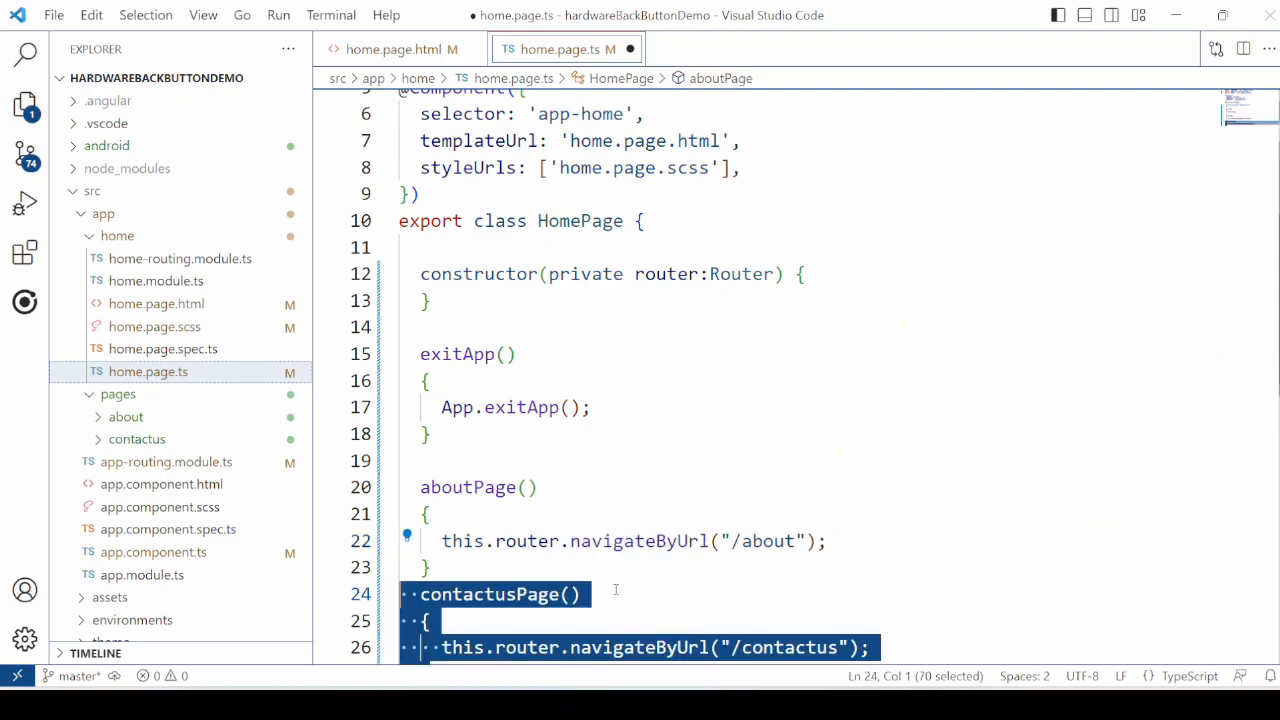
- Run 'ionic cap run android' and choose the emulator device
scroll("down", 3)
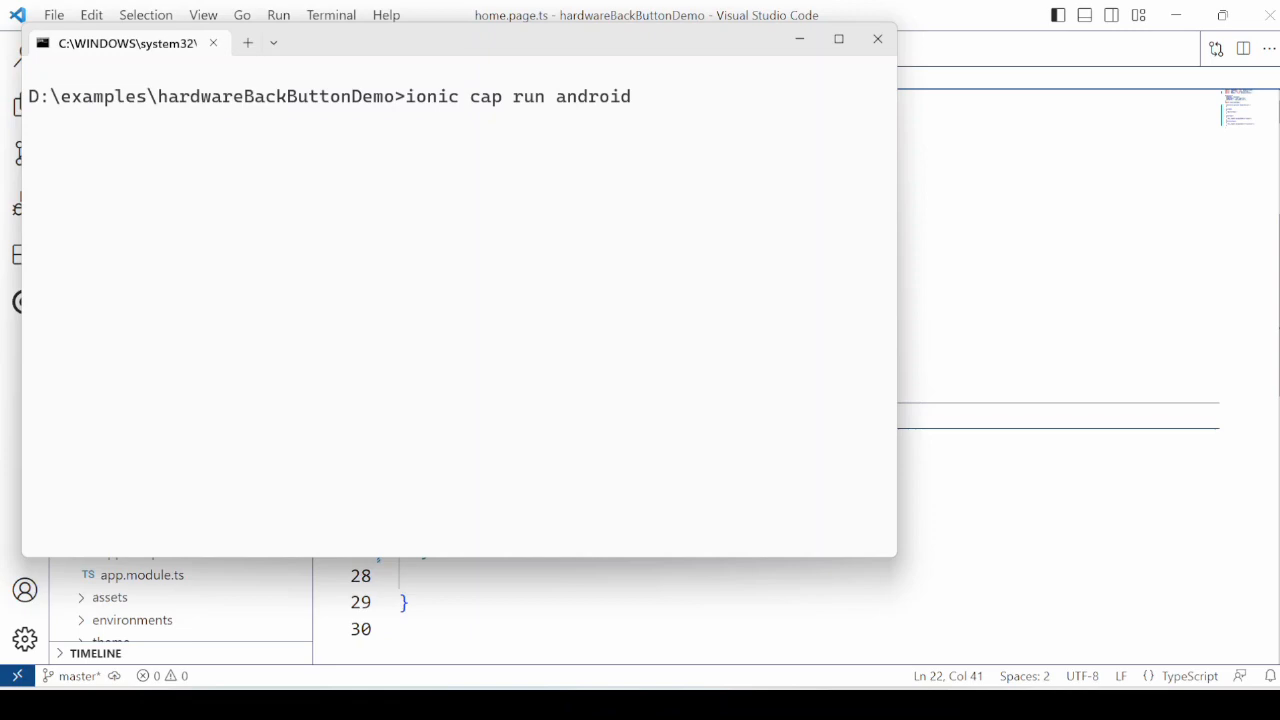
key("enter")
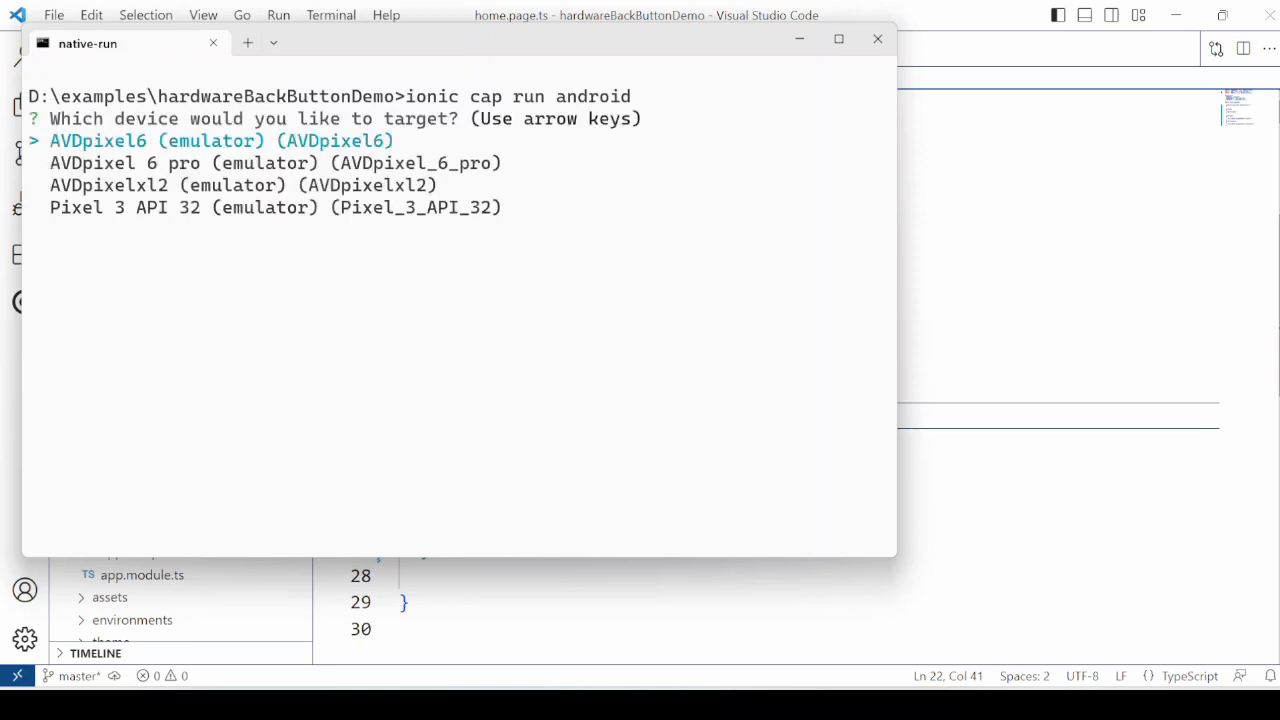
key("down")
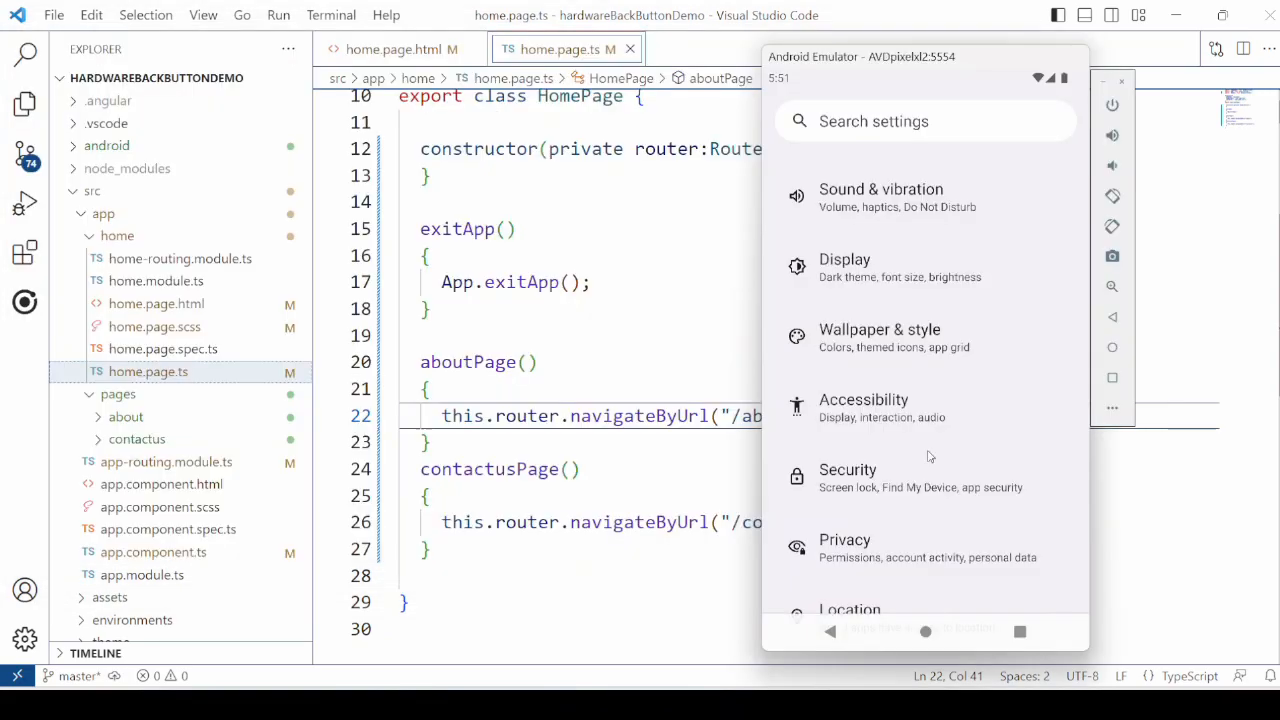
- Go to Accessibility > System controls > System navigation in emulator Settings to review 3-button navigation
left_click(863, 408)
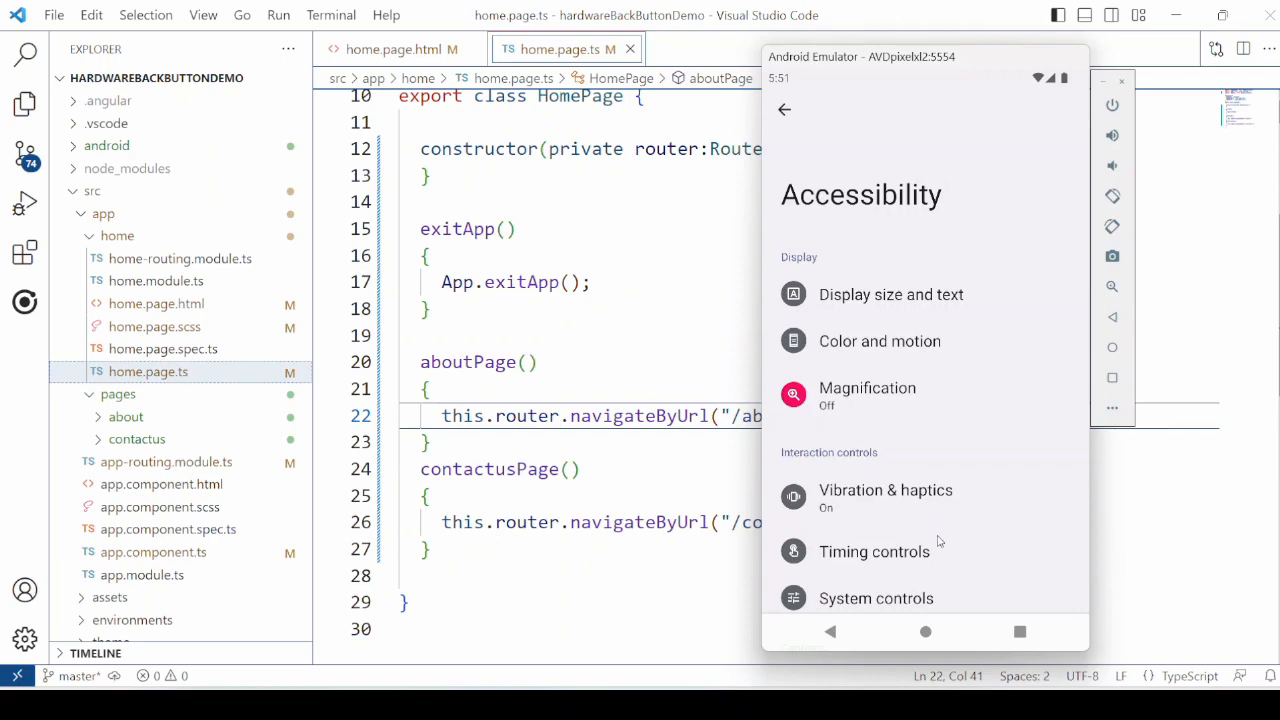
scroll("down", 3)
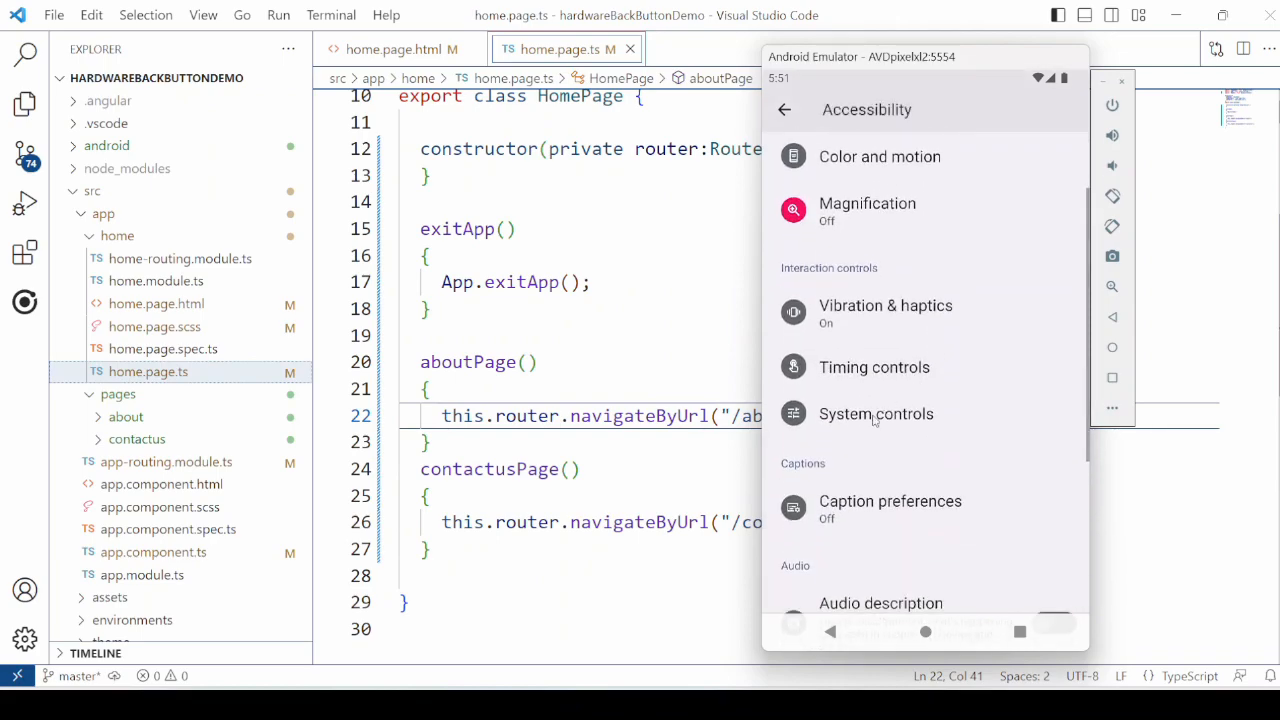
left_click(876, 413)
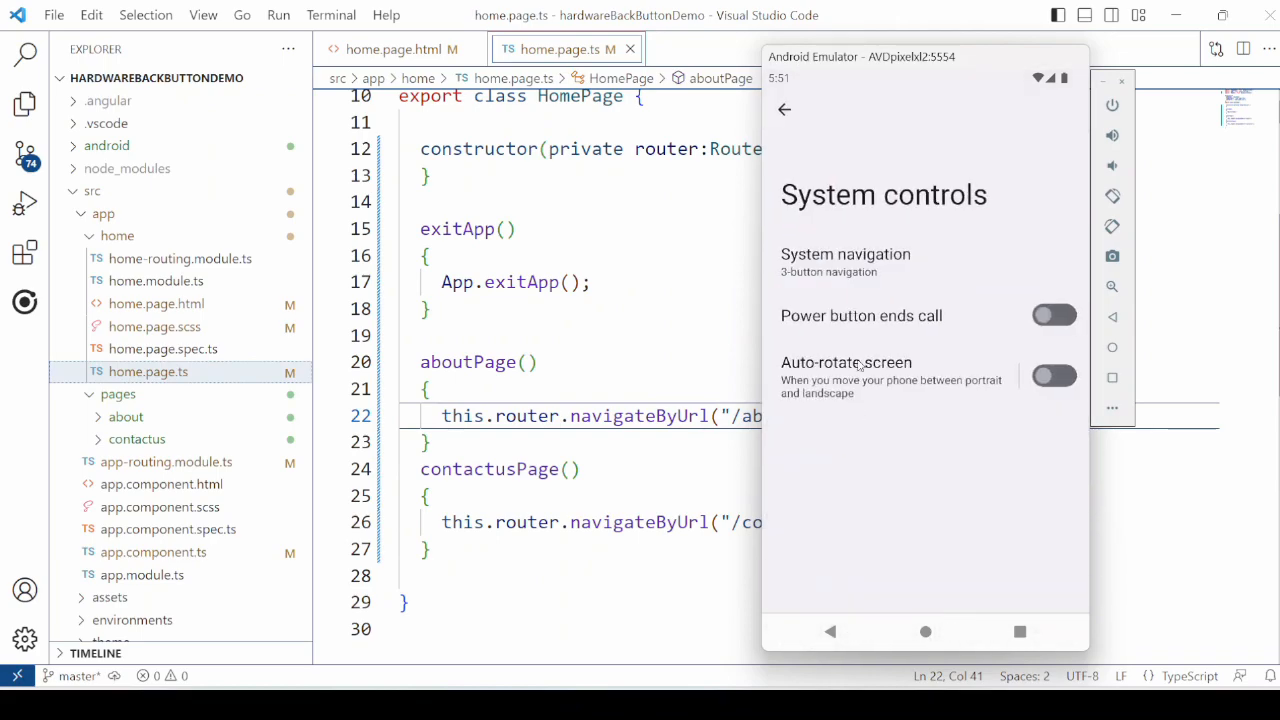
left_click(845, 254)
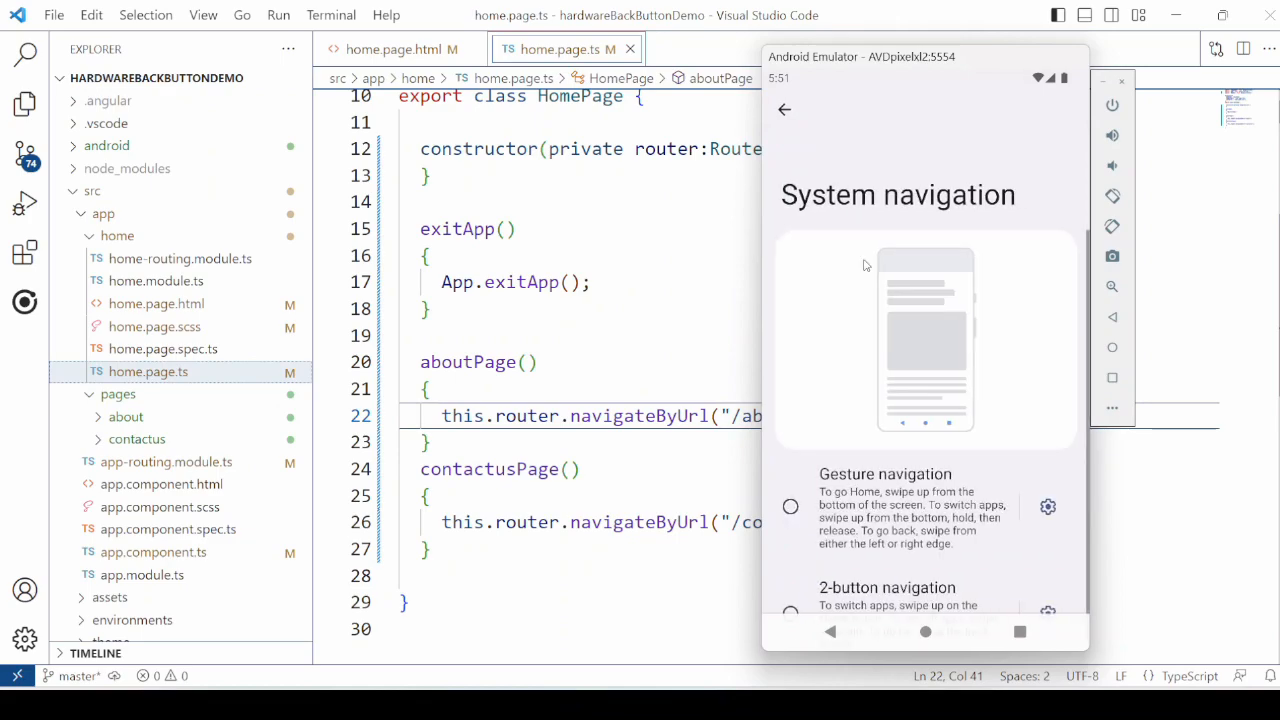
scroll("down", 3)
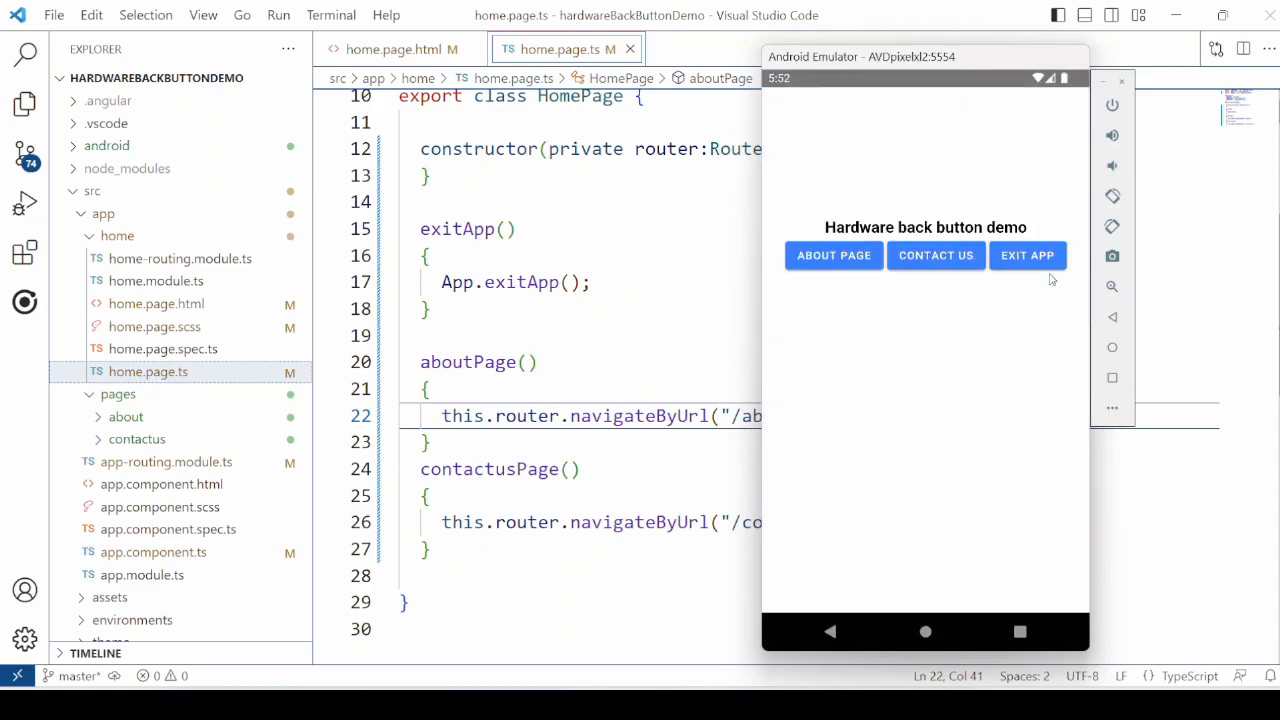
- Navigate Contact Us, About, Contact Us, then Home, and press Back twice on home
left_click(936, 255)
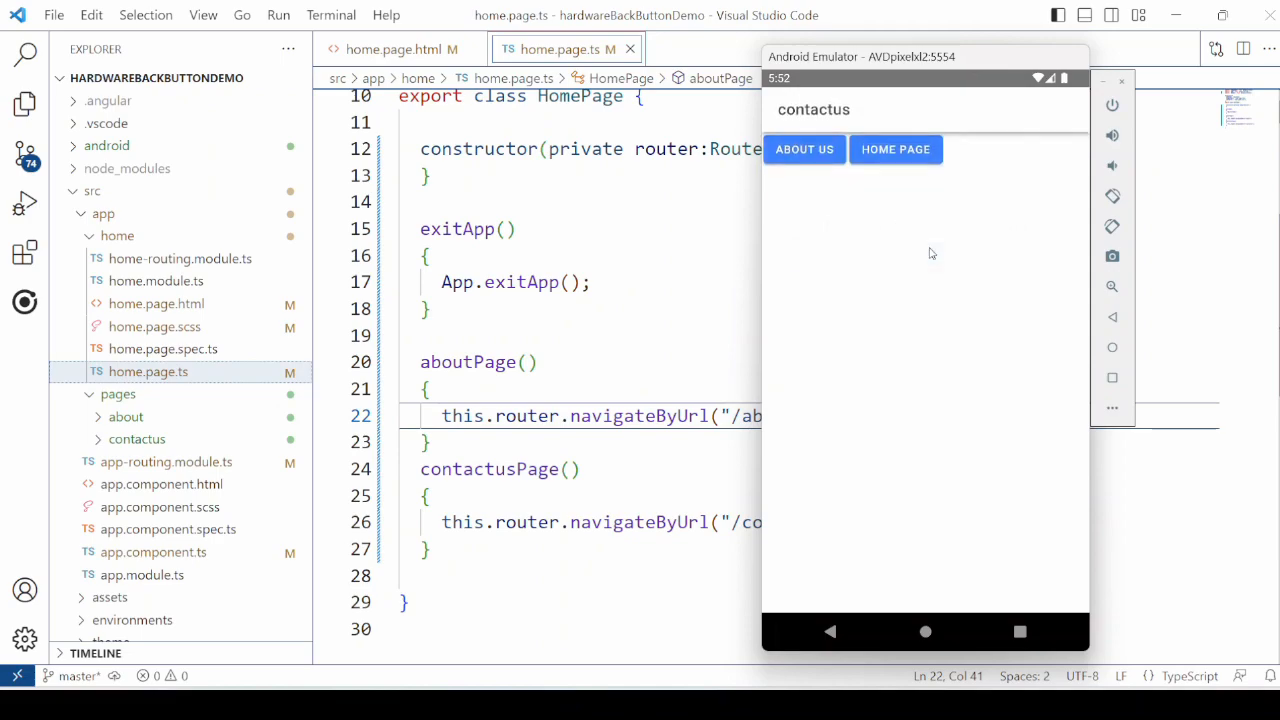
left_click(895, 149)
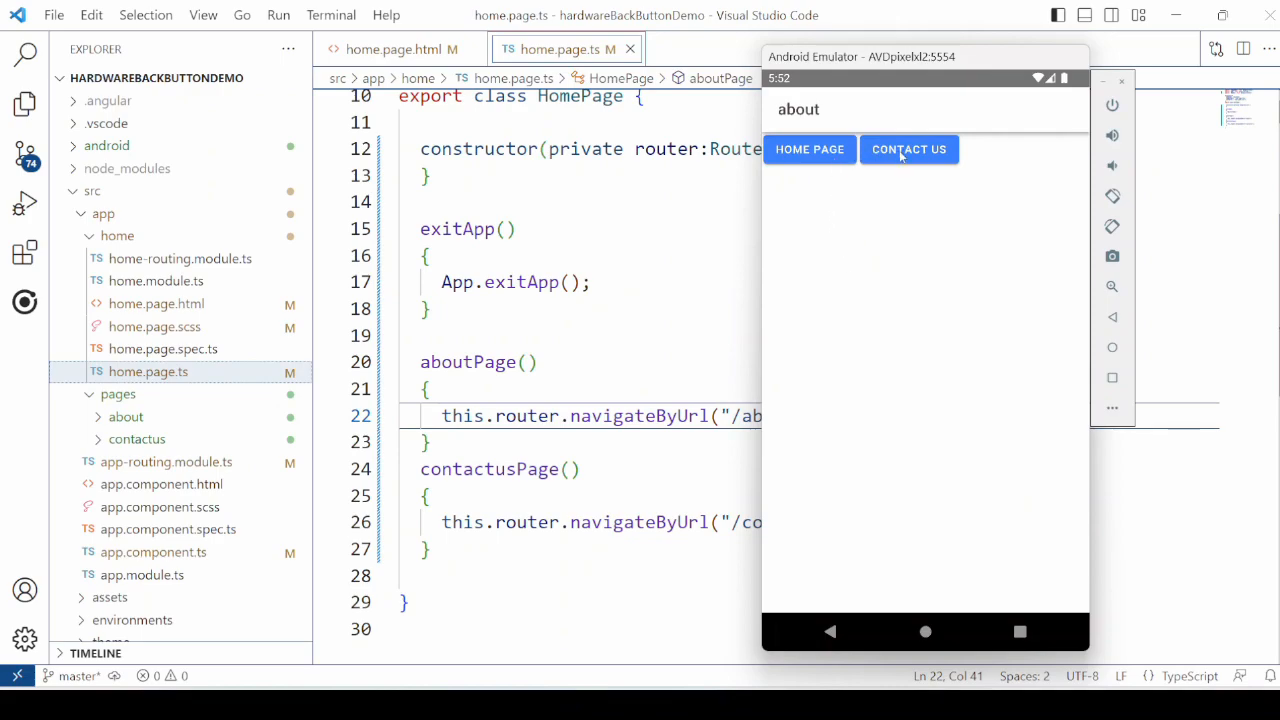
left_click(908, 149)
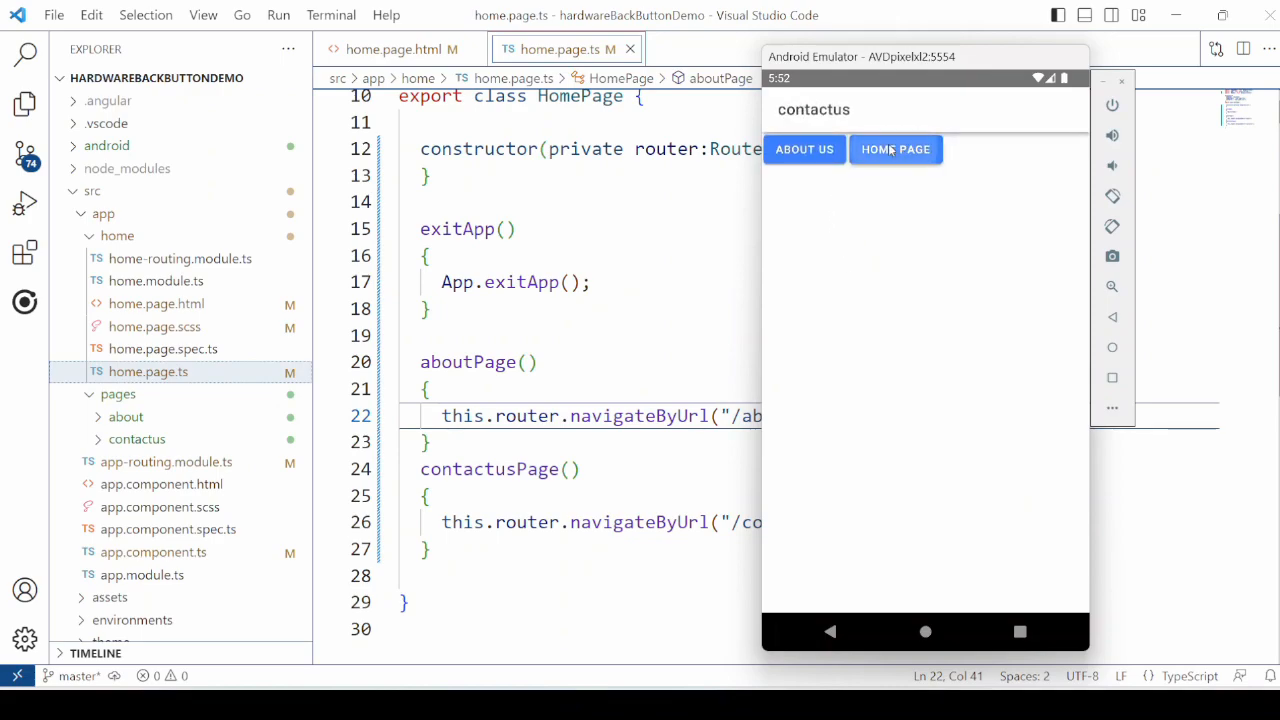
left_click(896, 149)
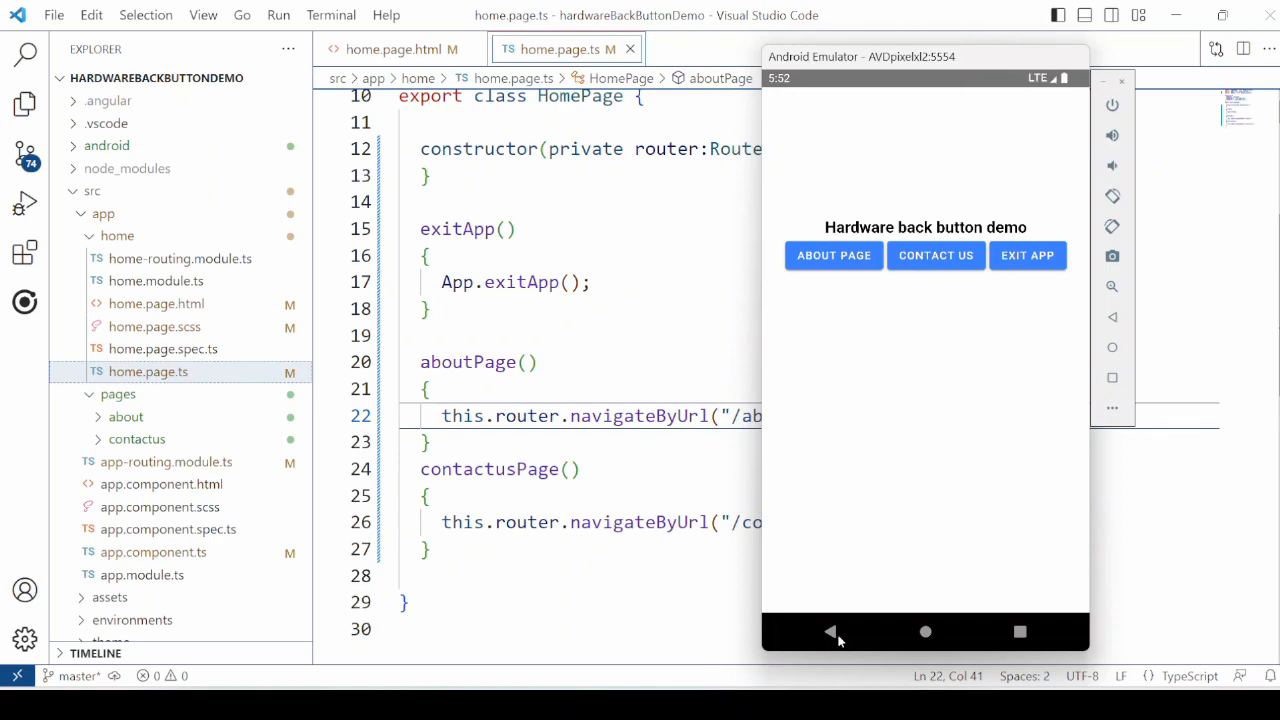
mouse_move(938, 381)
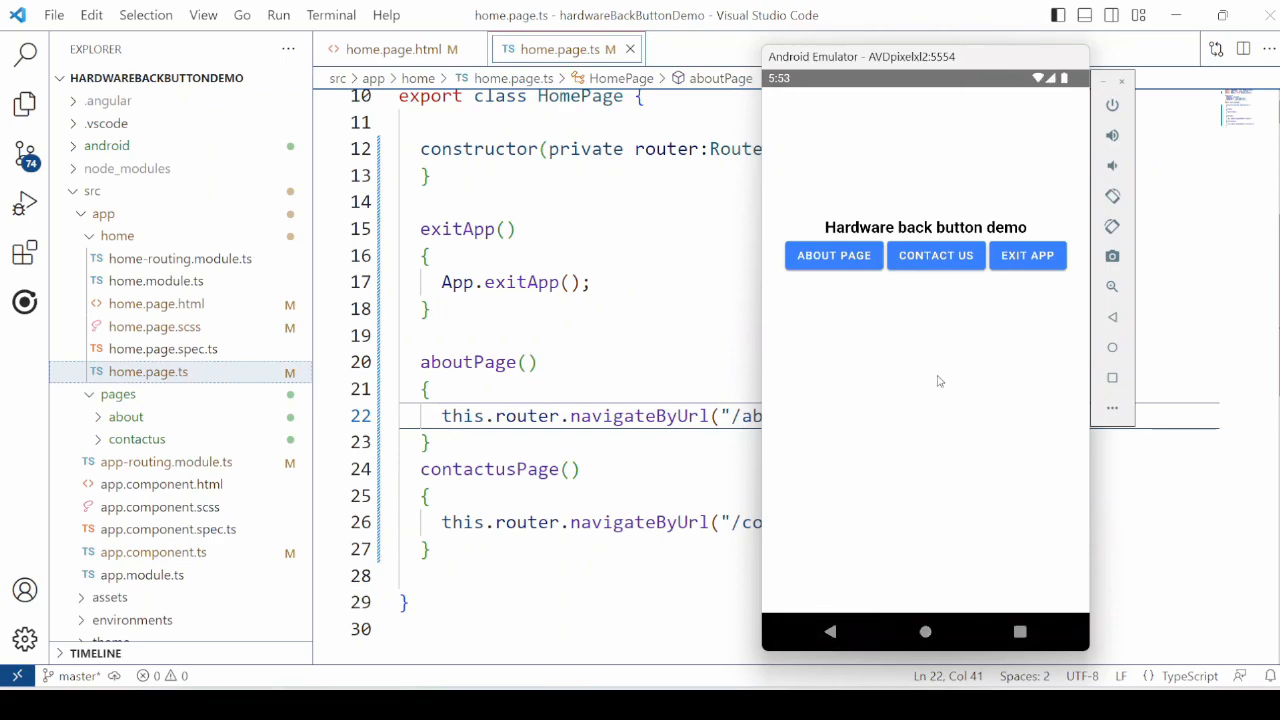
left_click(831, 631)
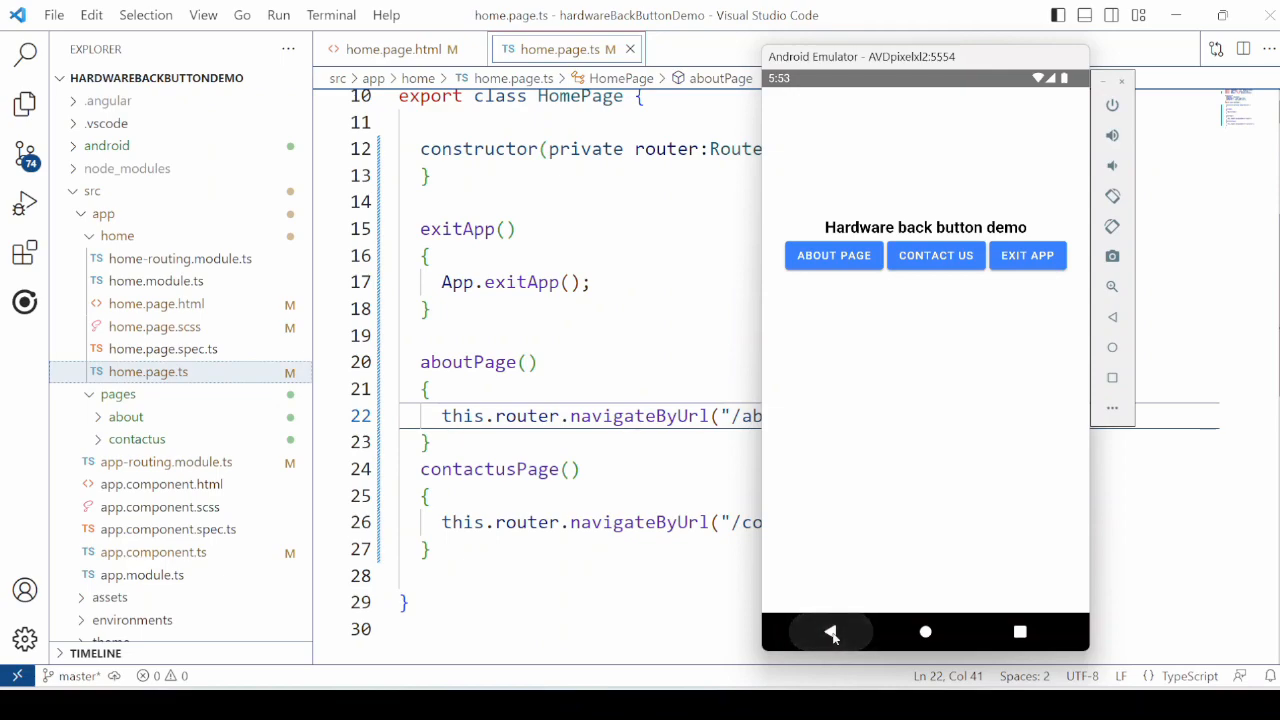
left_click(153, 417)
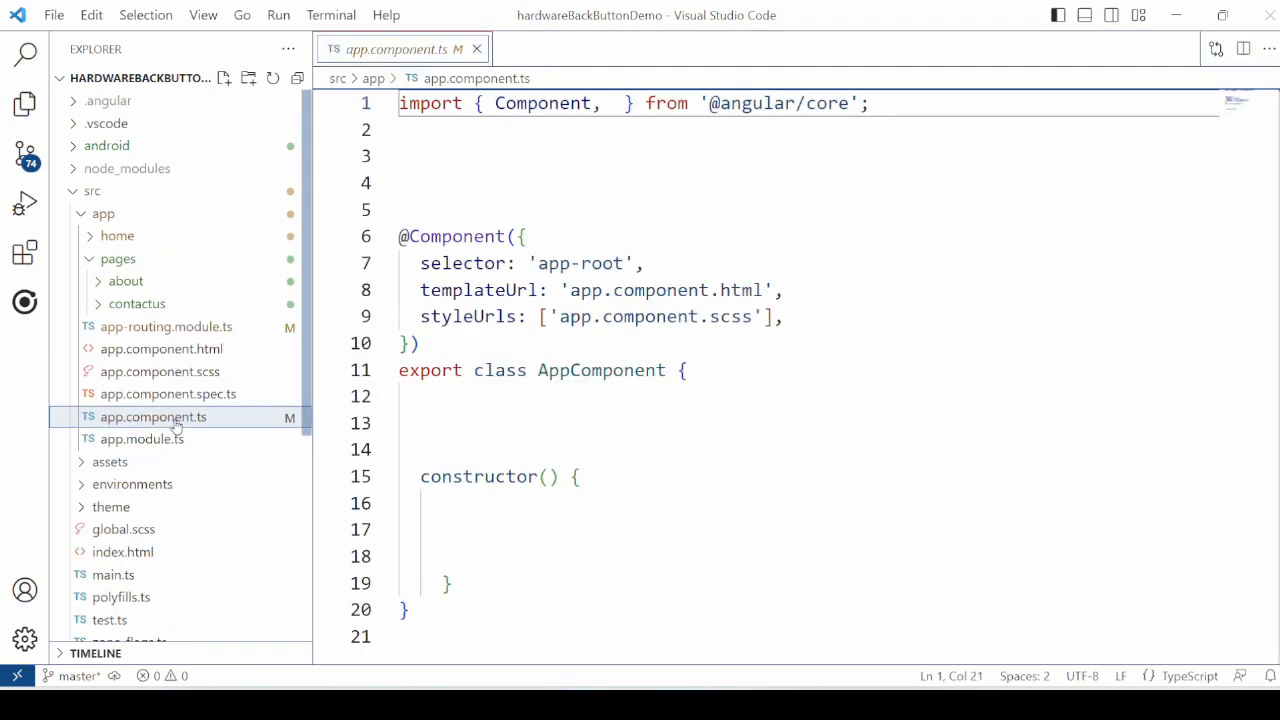
type("ViewChild")
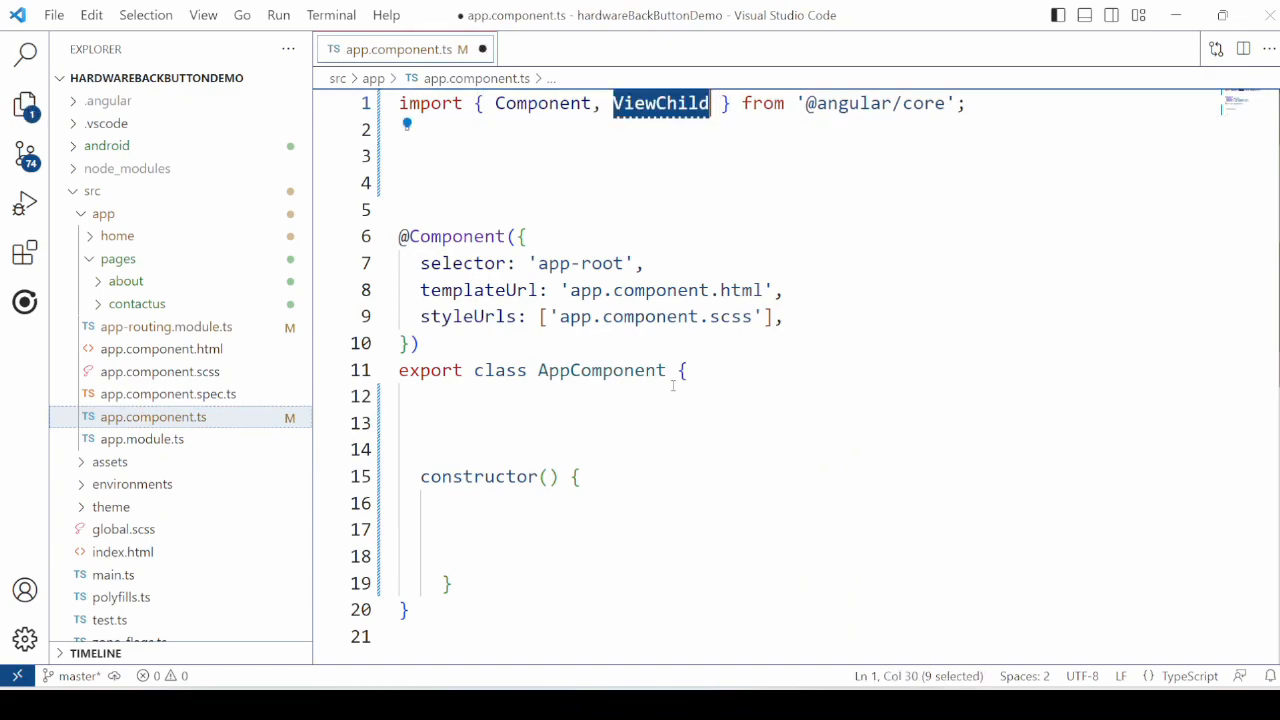
type("import { Platform } from '@ionic/angular';")
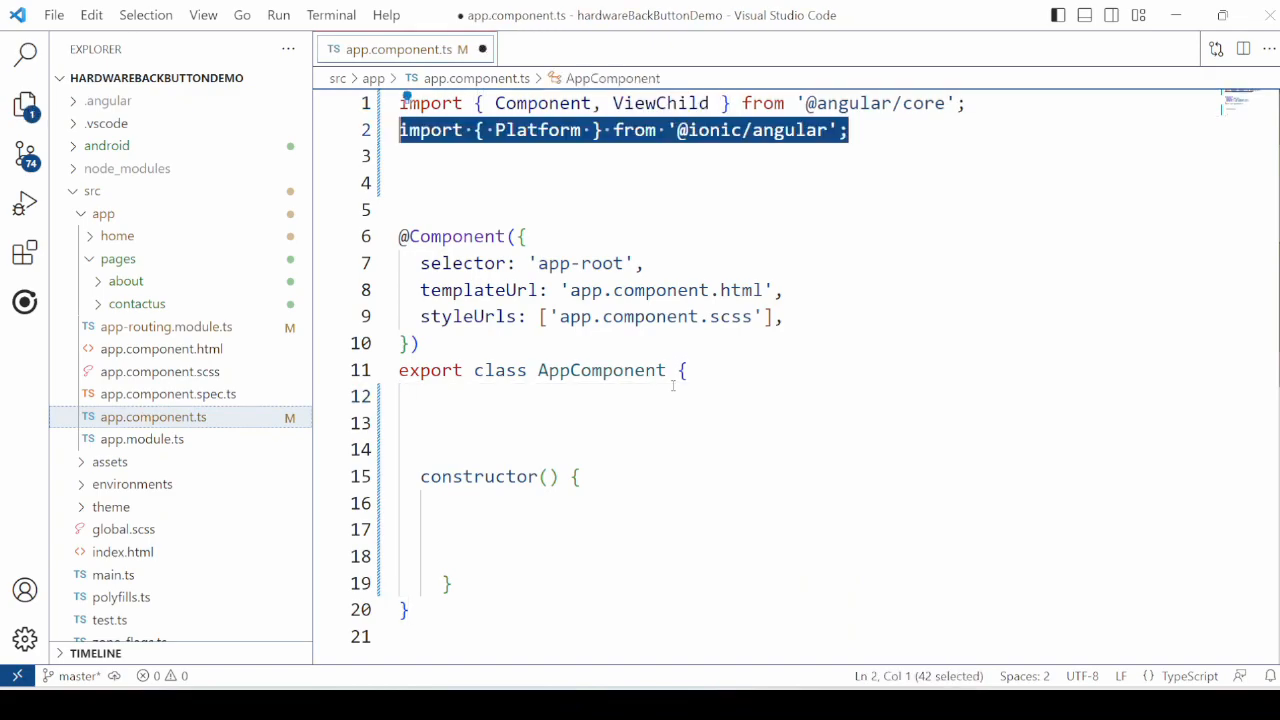
type("import { IonRouterOutlet } from '@ionic/angular';")
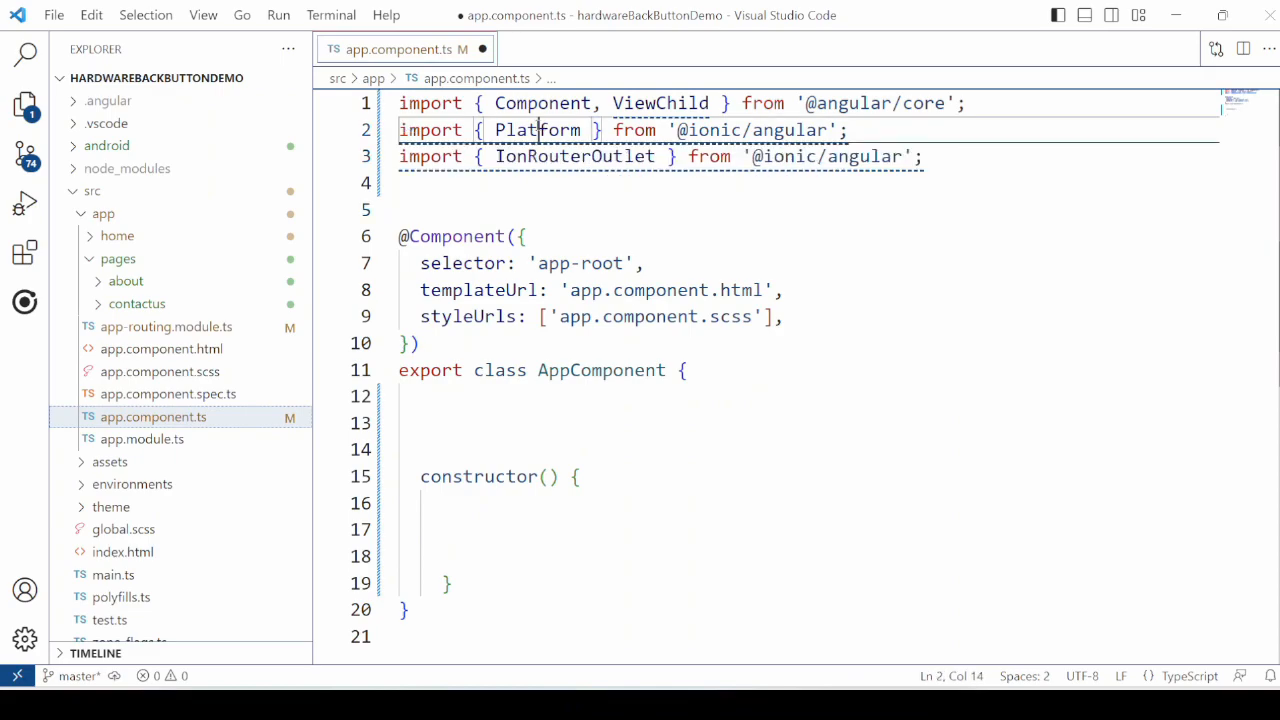
double_click(575, 156)
type("@ViewChild(IonRouterOutlet) outlet;")
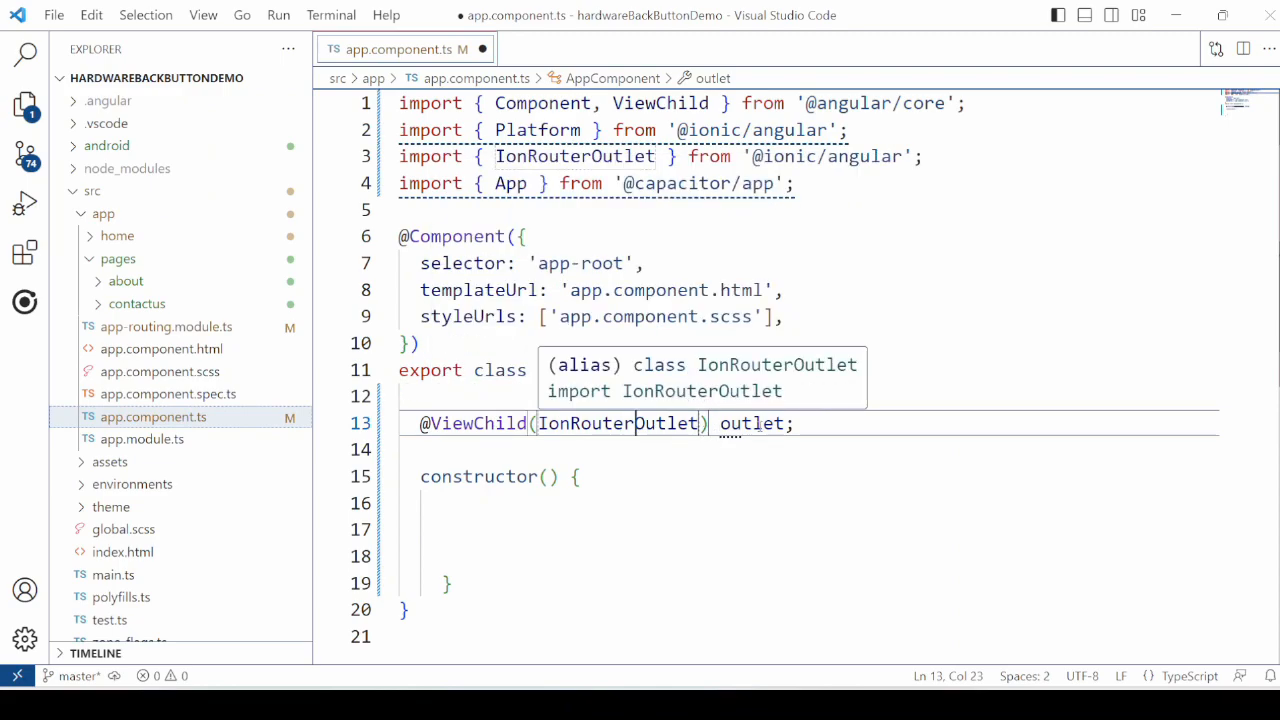
double_click(753, 423)
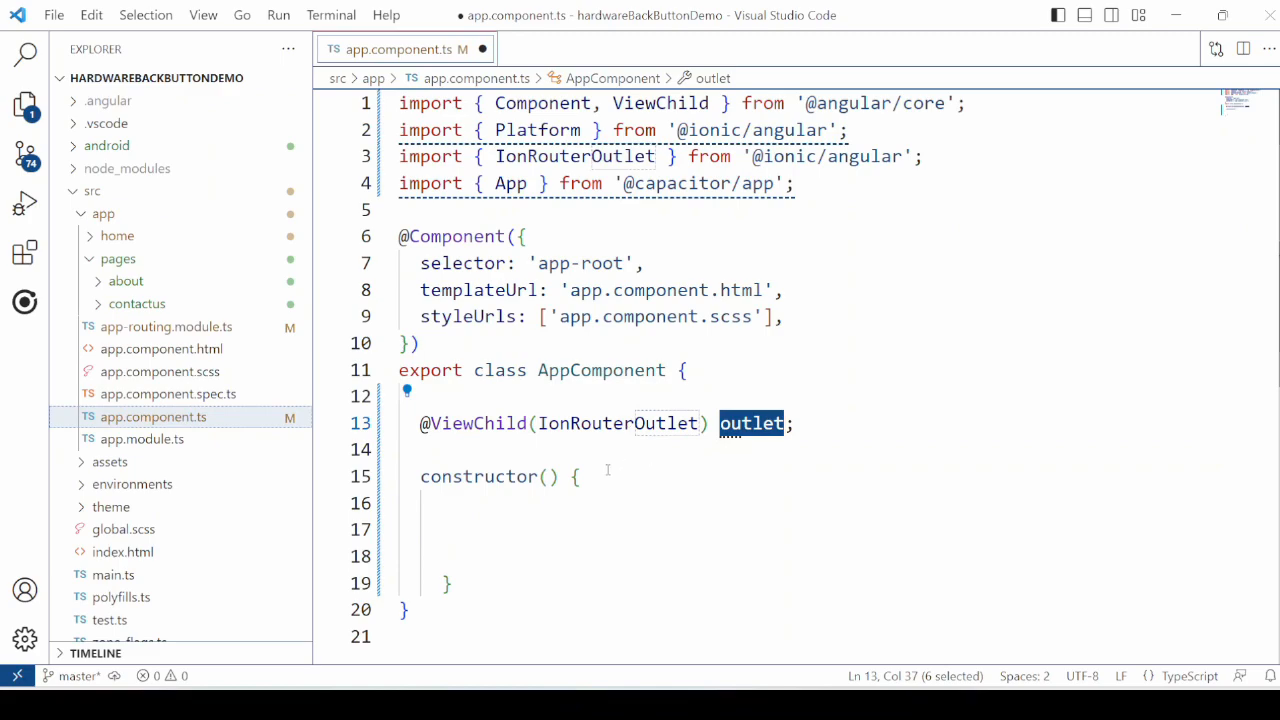
mouse_move(628, 440)
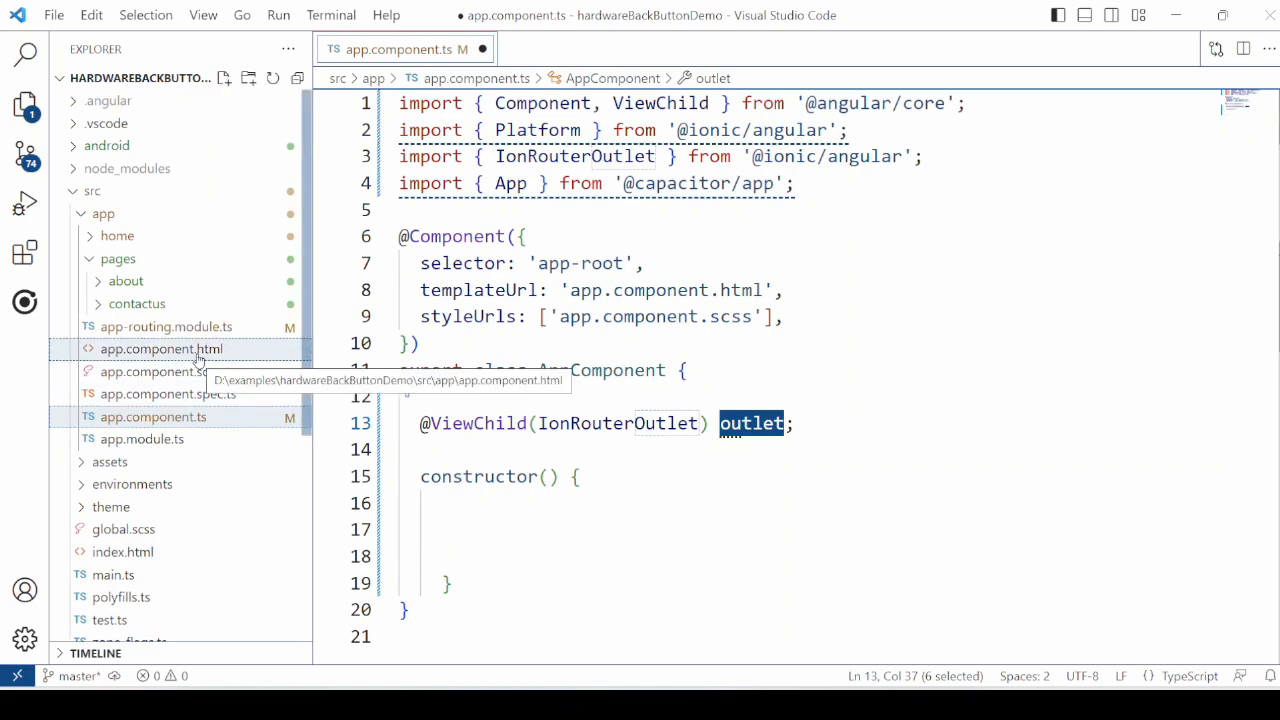
- Open app.component.html and select the <ion-router-outlet> element inside ion-app
left_click(162, 348)
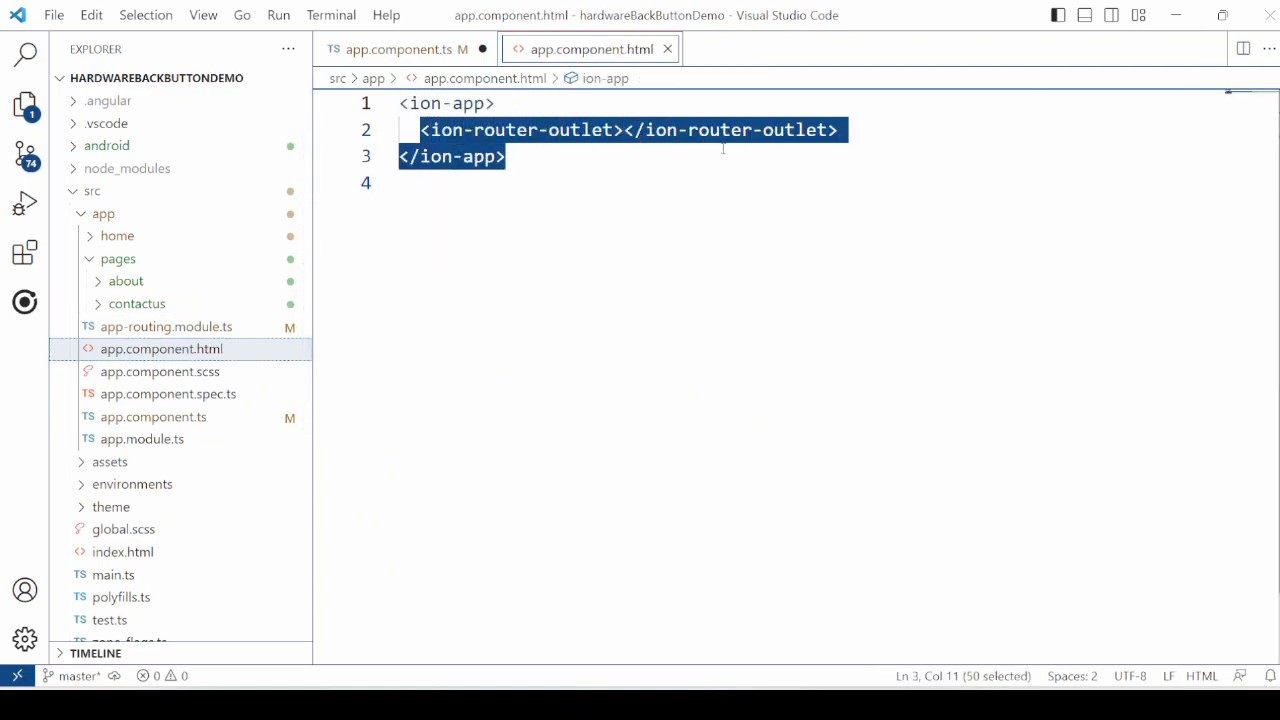
left_click(838, 129)
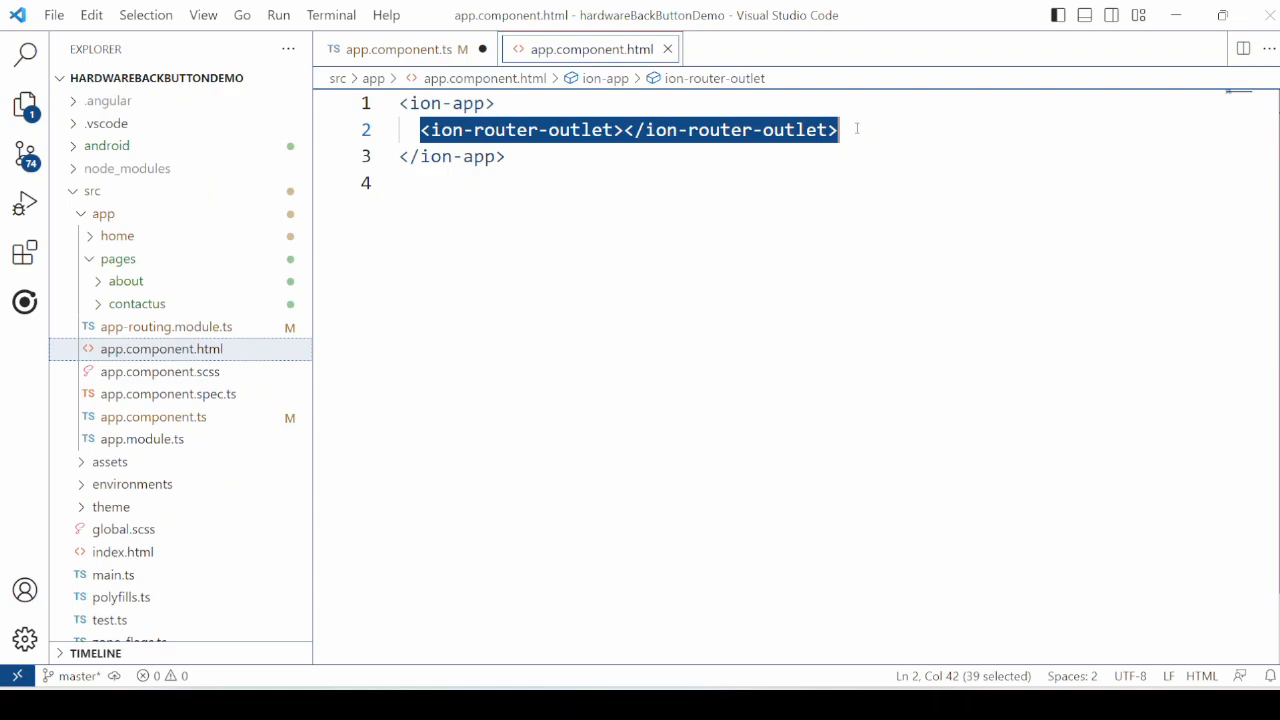
left_click(400, 49)
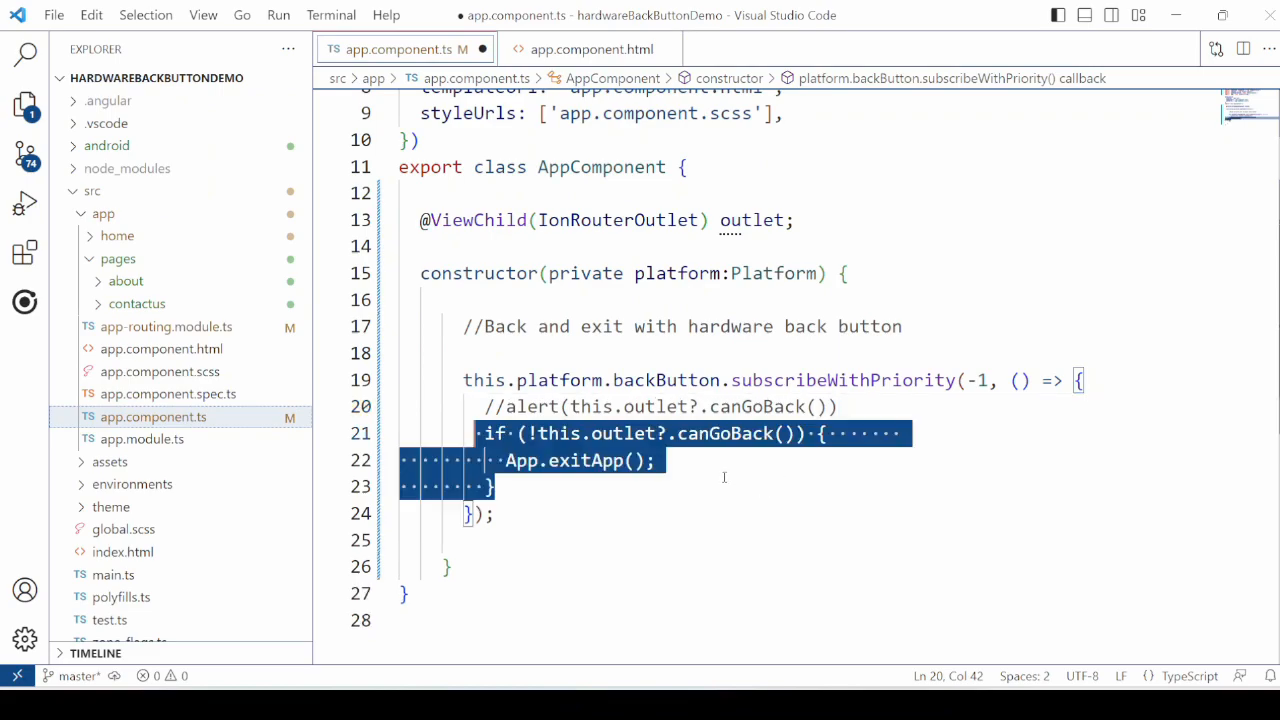
- Inject Platform and subscribe to backButton at priority -1, calling App.exitApp() when !outlet?.canGoBack()
left_click(490, 486)
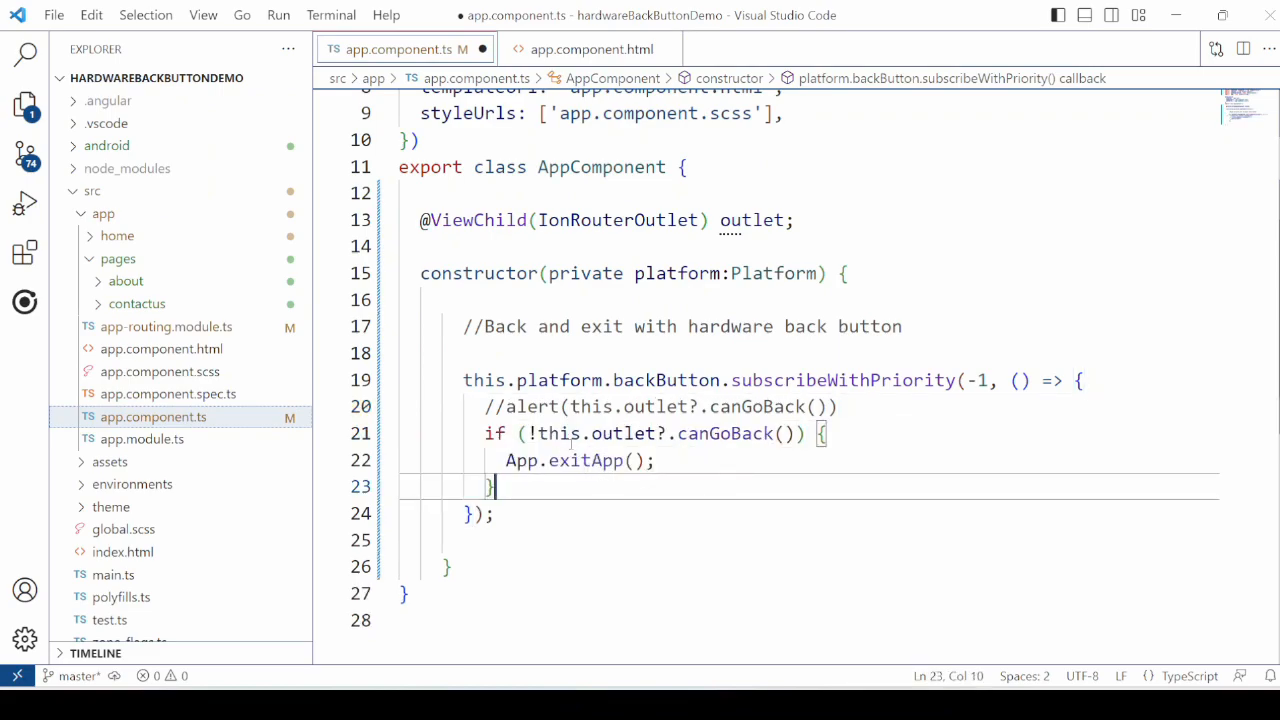
double_click(725, 433)
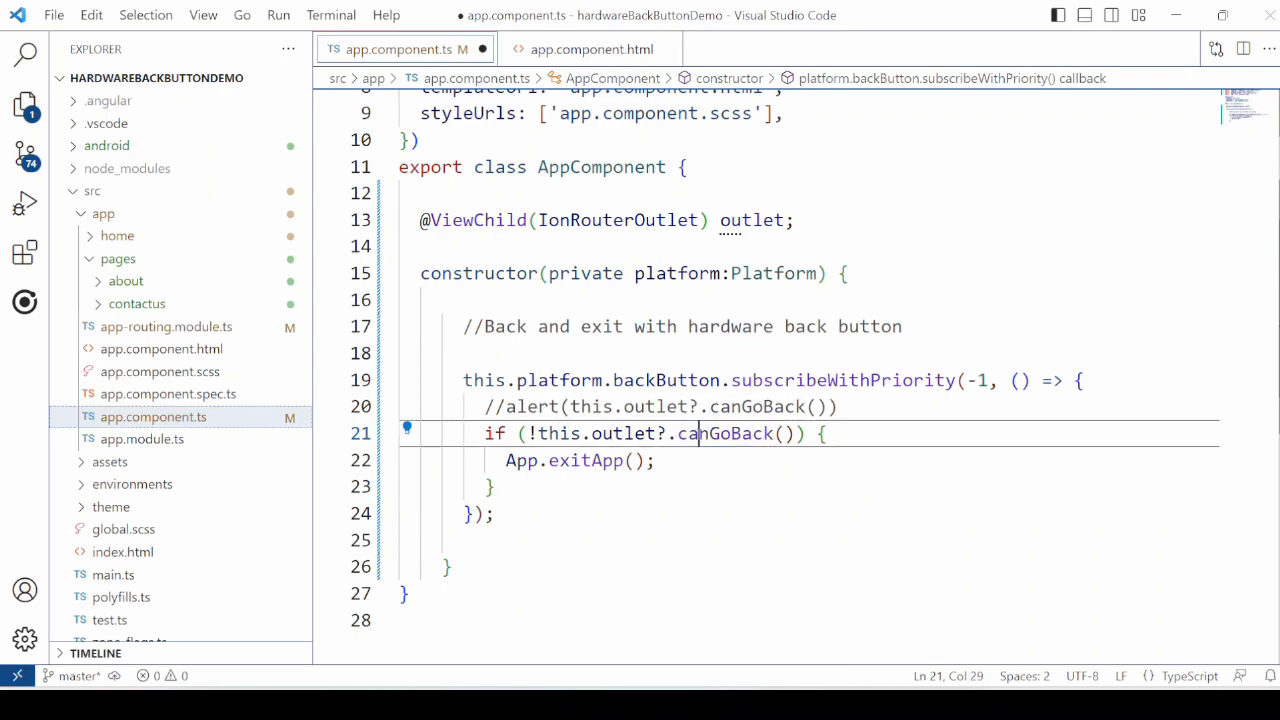
double_click(589, 461)
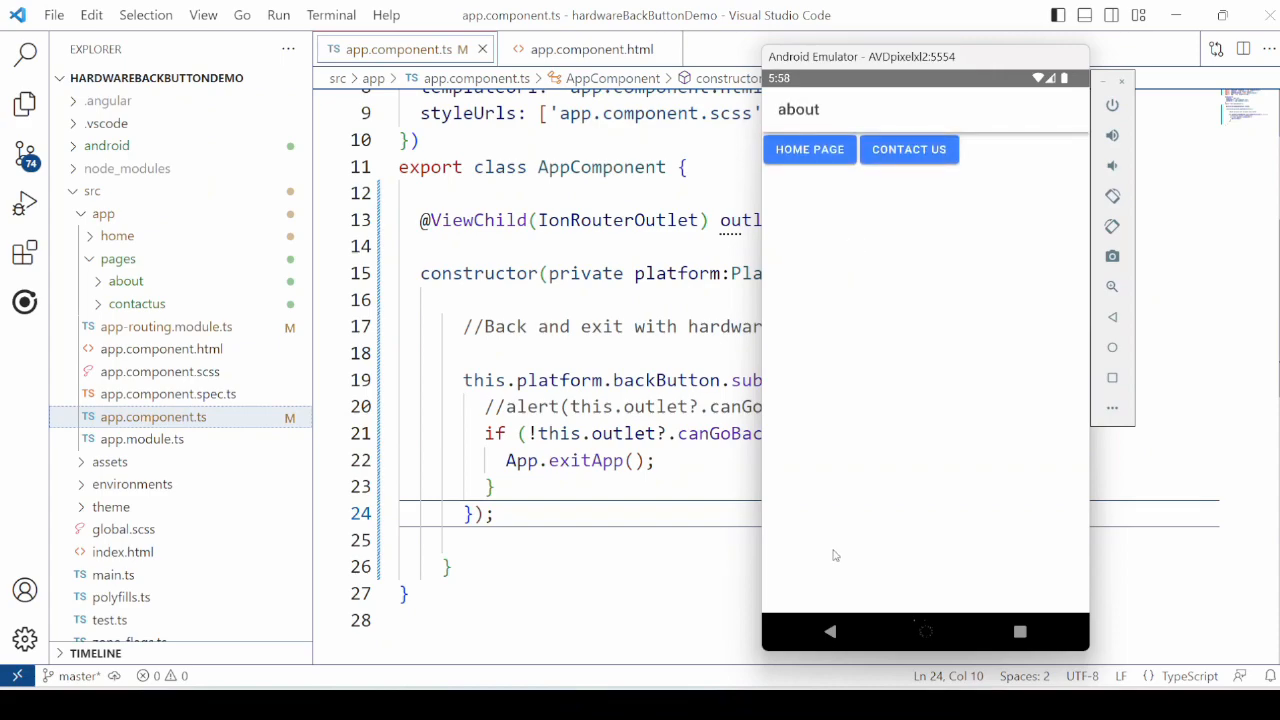
- Press Back from About to home, relaunch the demo app, open Contact Us and press Back
left_click(830, 631)
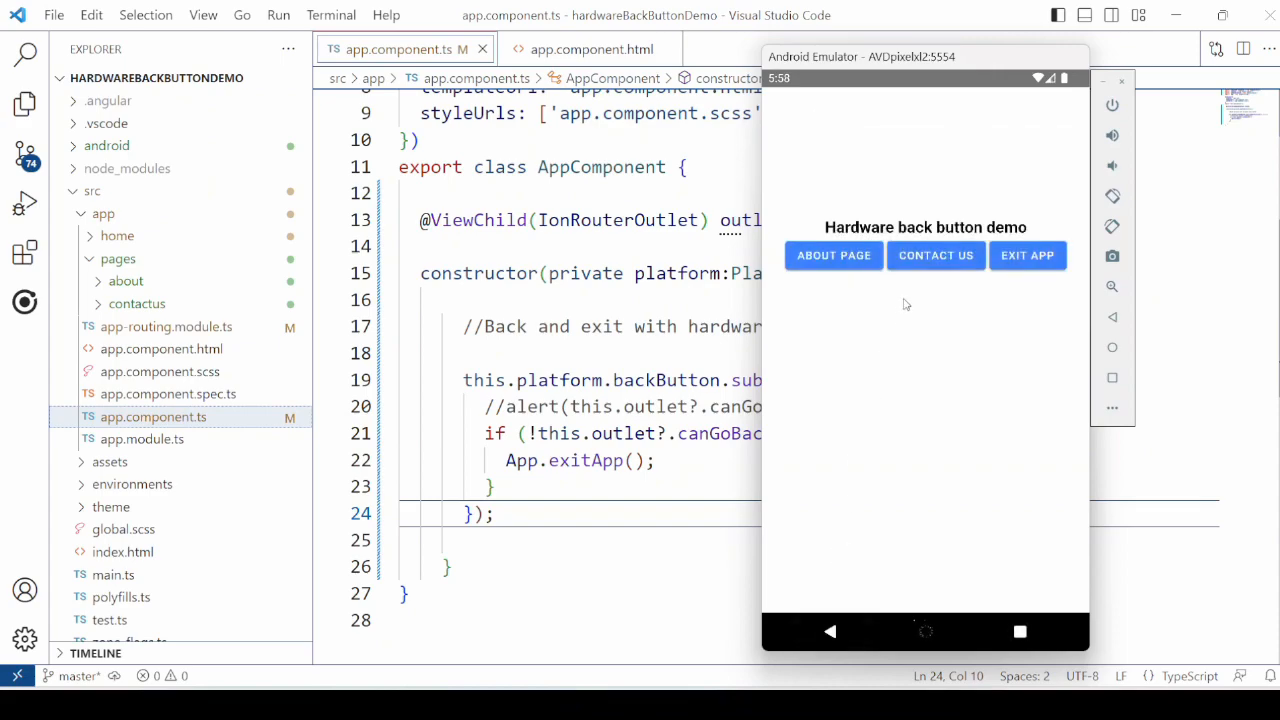
mouse_move(936, 363)
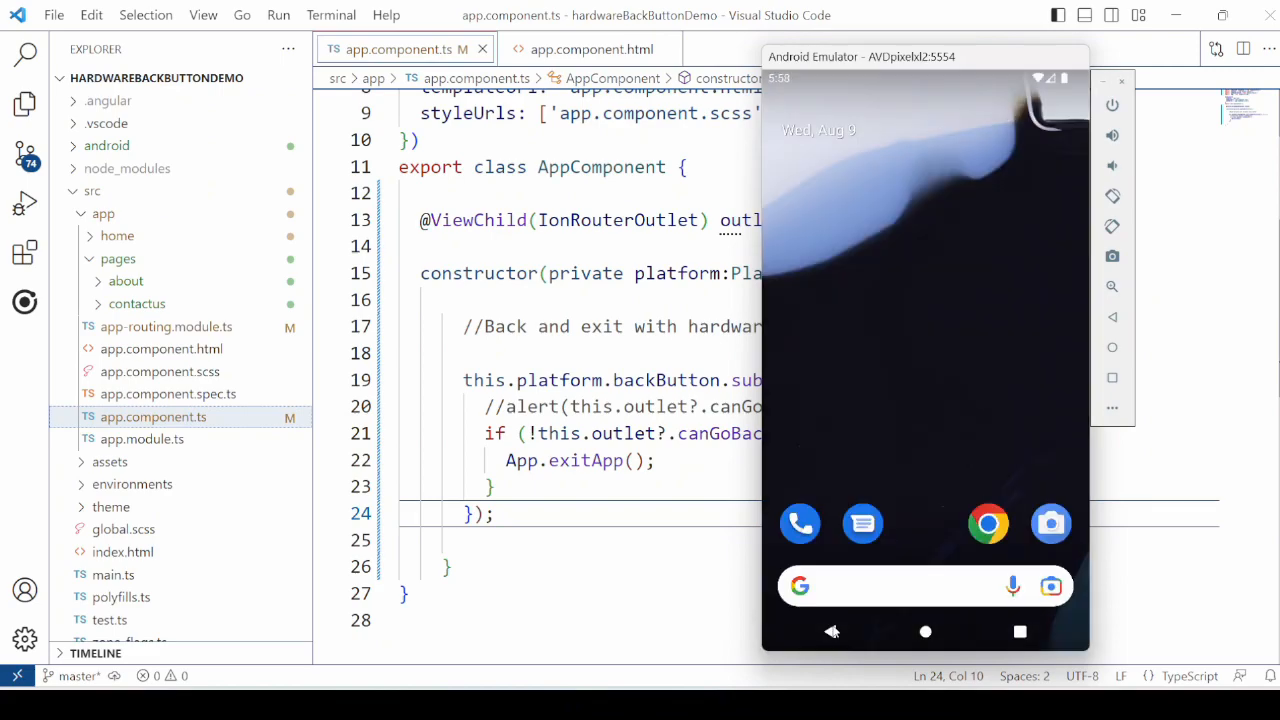
mouse_move(948, 631)
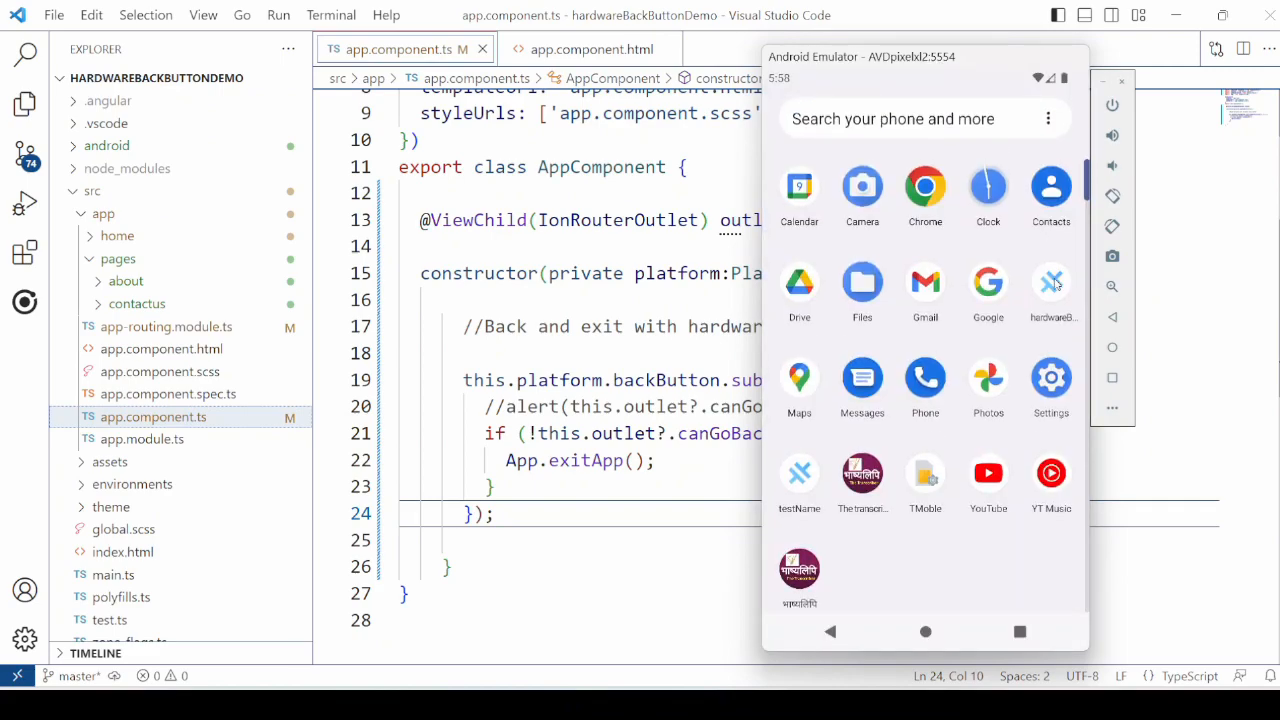
left_click(1051, 282)
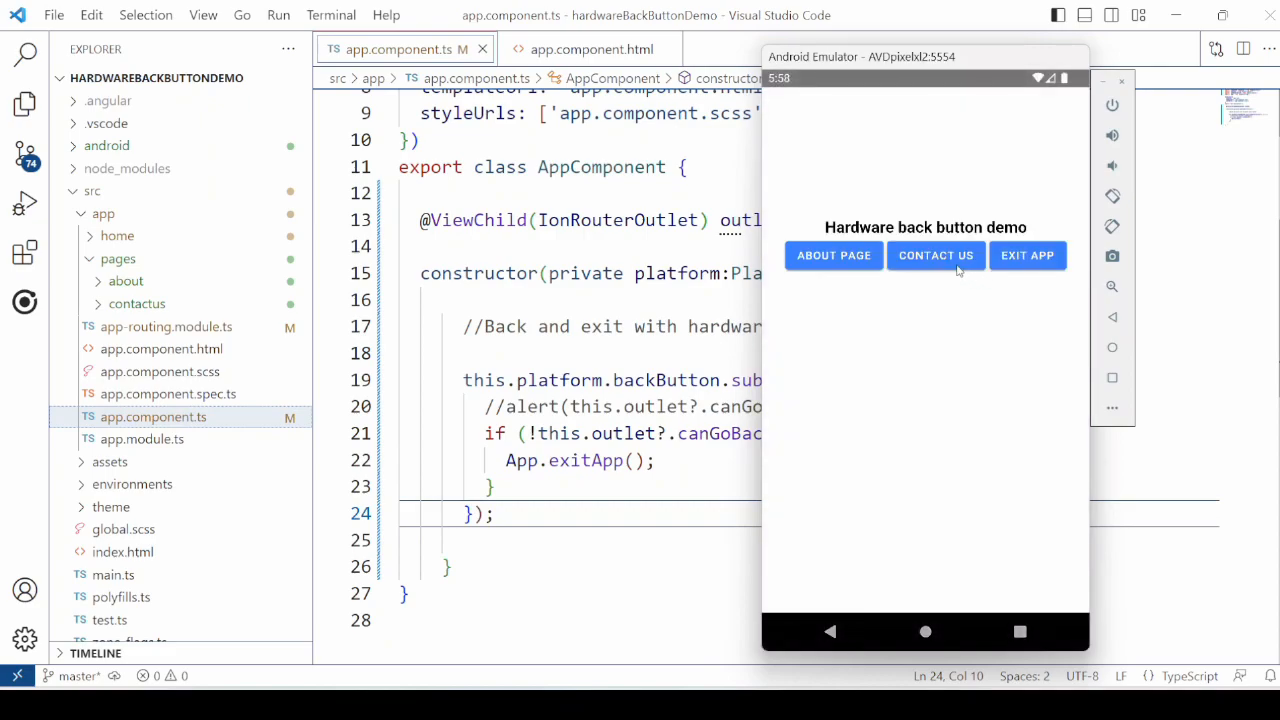
left_click(935, 255)
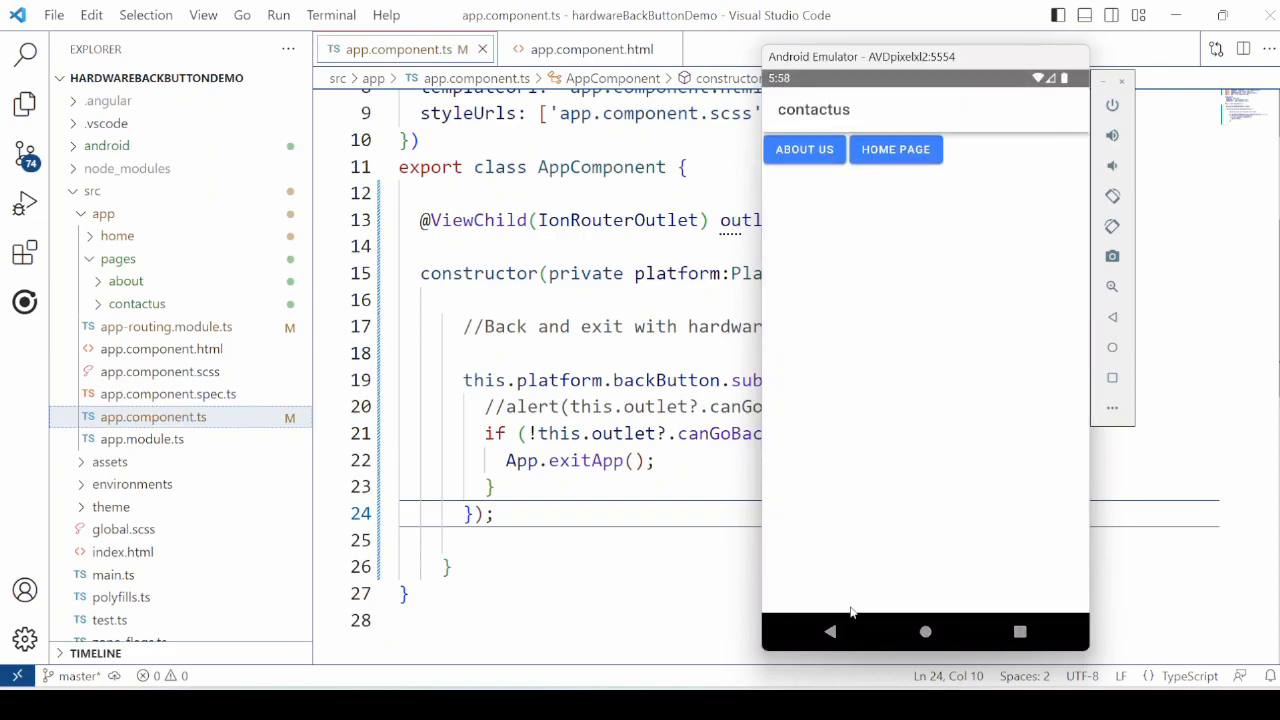
left_click(831, 631)
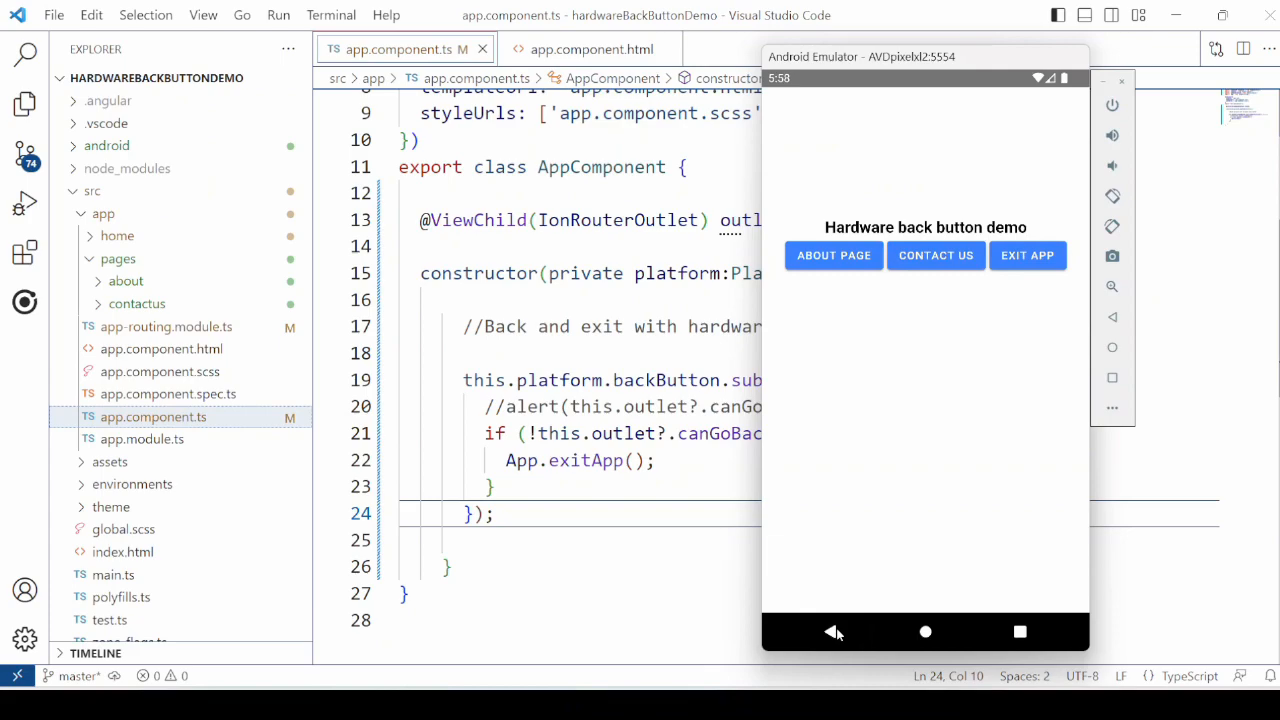
mouse_move(894, 544)
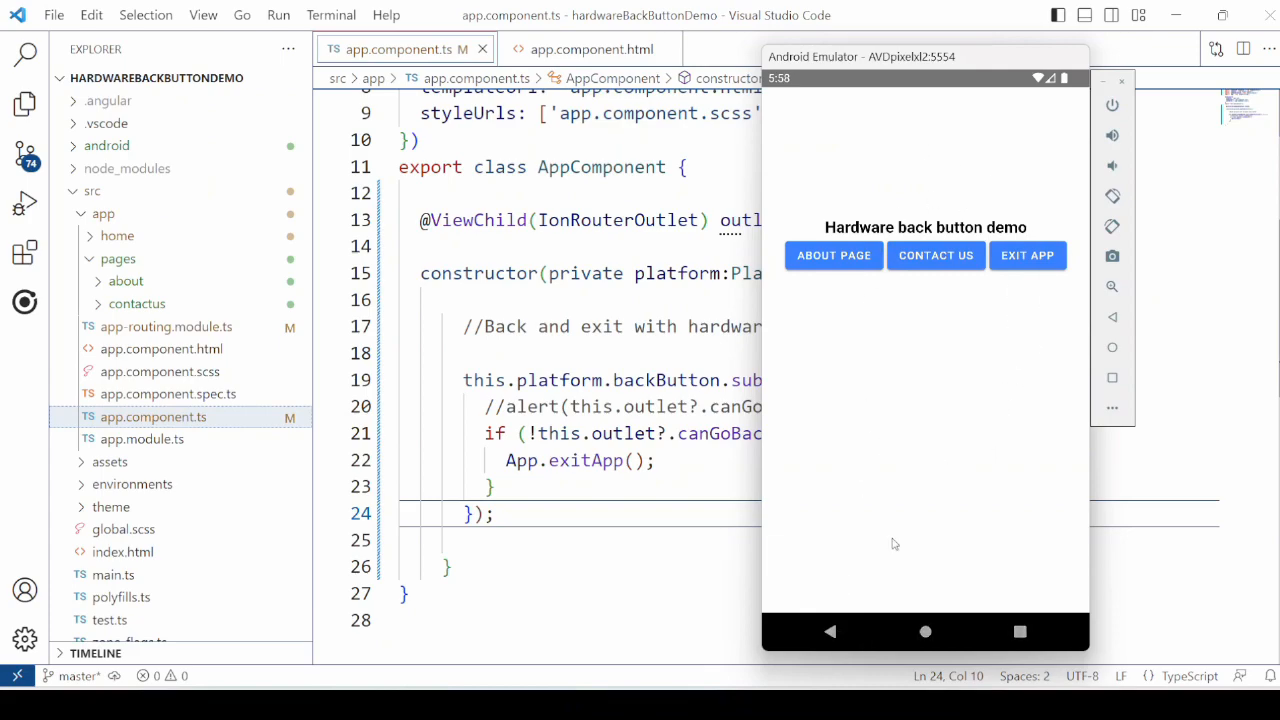